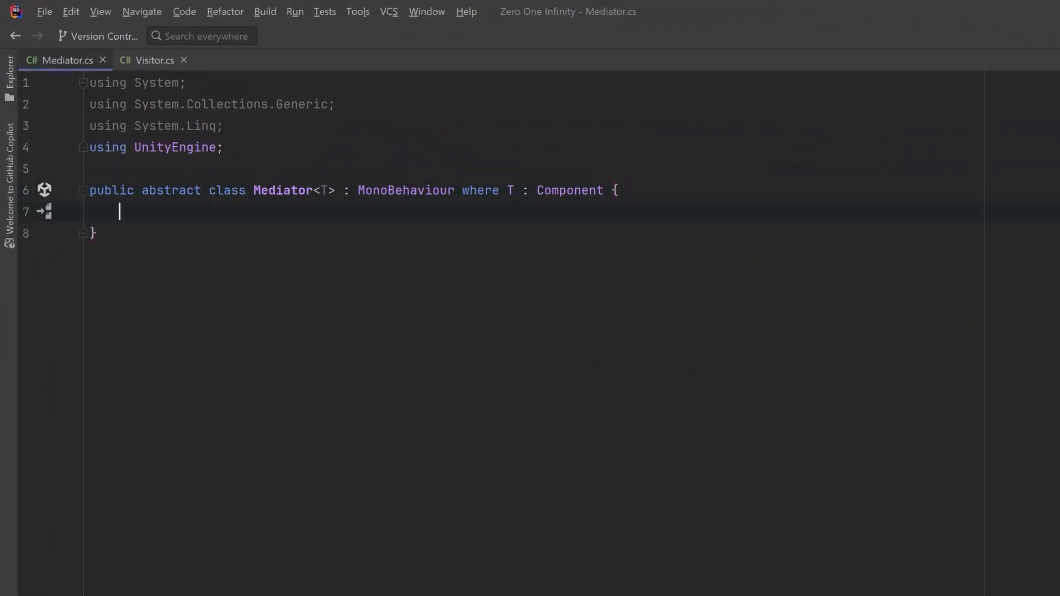
Step: Add a readonly List<T> entities field and empty Message(source, target, message) and Broadcast(source, message, predicate) stubs
text(readonly List<T> entities = new List<T>();)
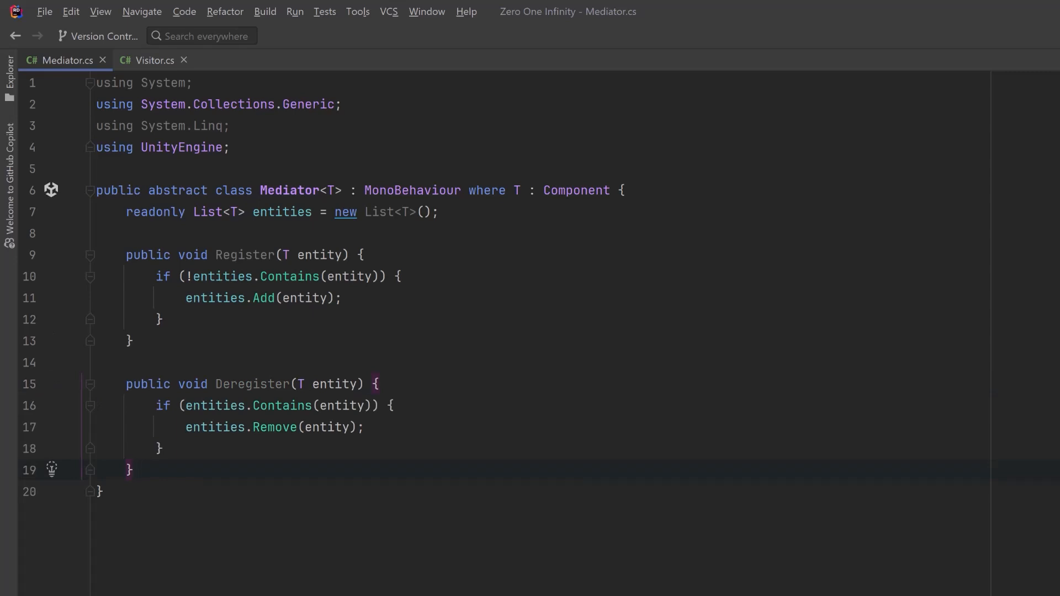
text(public void Message(T source, T target, IVisitor message) {})
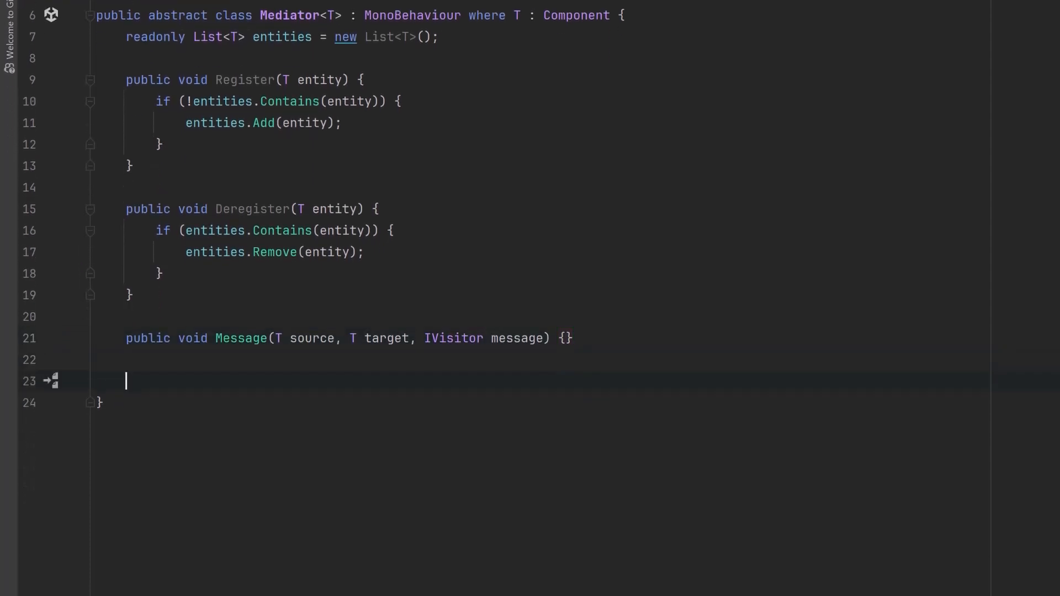
text(public void Broadcast(T source, IVisitor message, Func<T, bool> predicate = null) {})
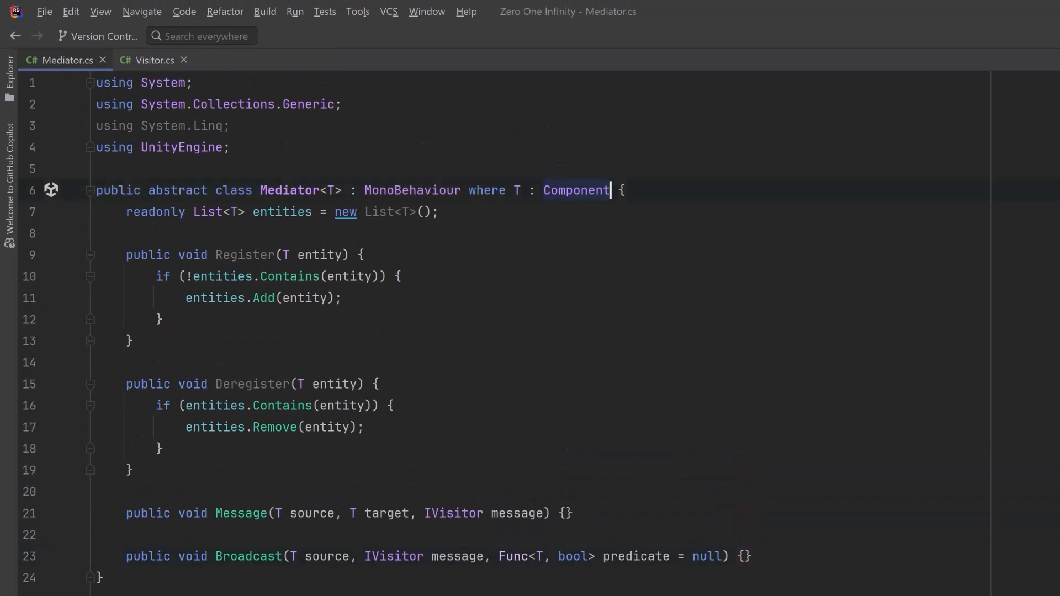
Step: Add ', IVisitable' to Mediator's where constraint, checking the IVisitor/IVisitable interfaces in Visitor.cs
text(, IVisitable)
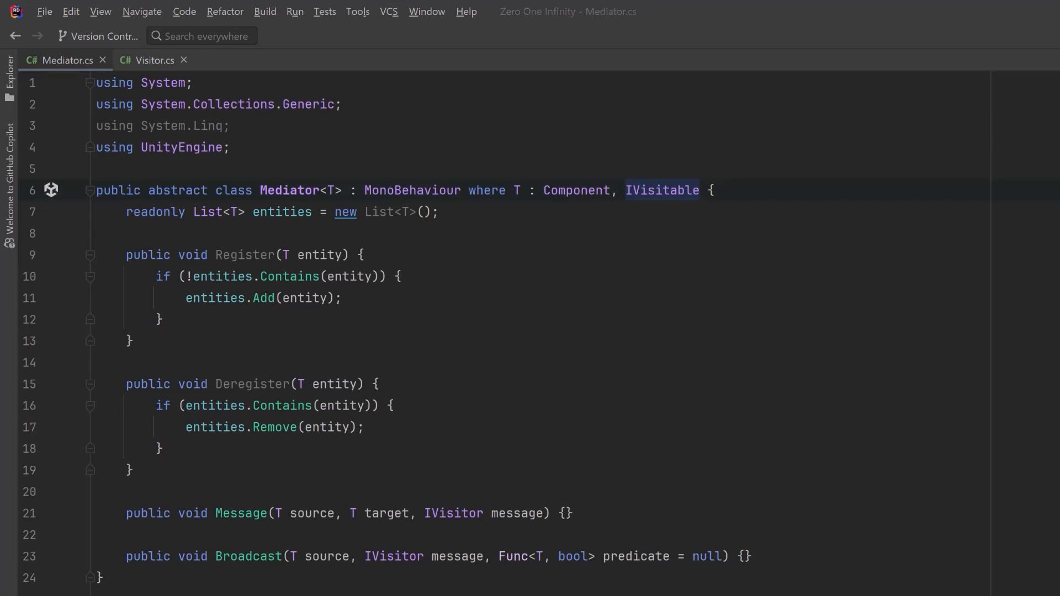
click(153, 60)
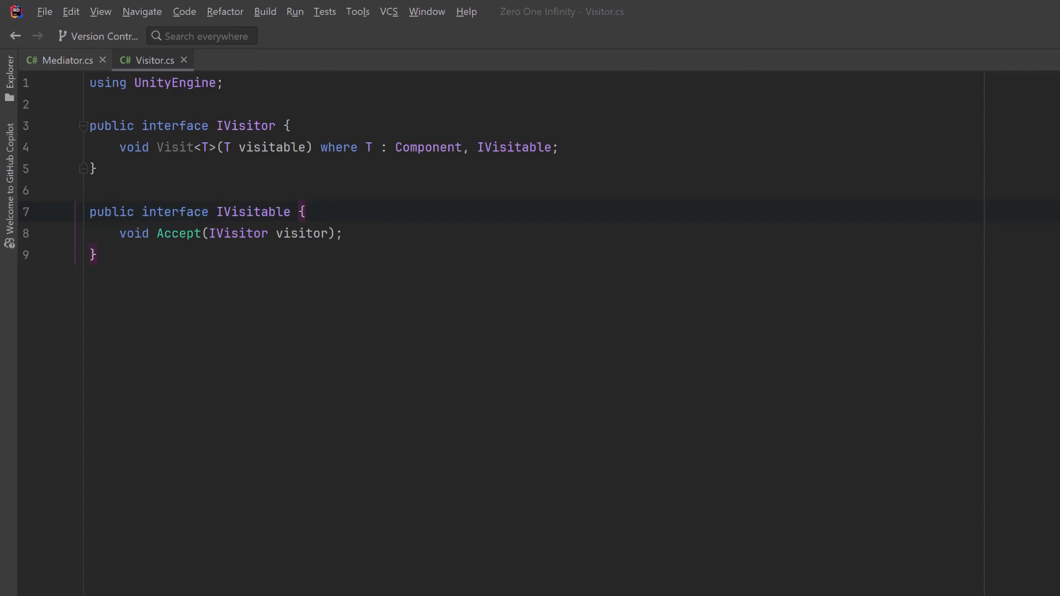
click(64, 59)
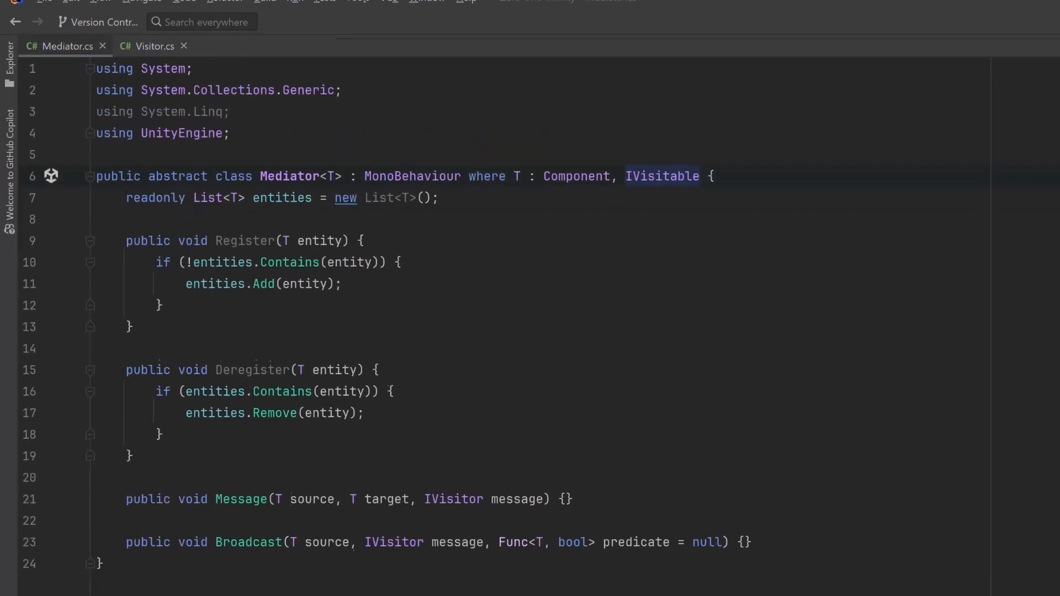
Step: Message uses FirstOrDefault(...)?.Accept(message); Broadcast uses Where(source != target).ForEach(Accept)
scroll(down, 3)
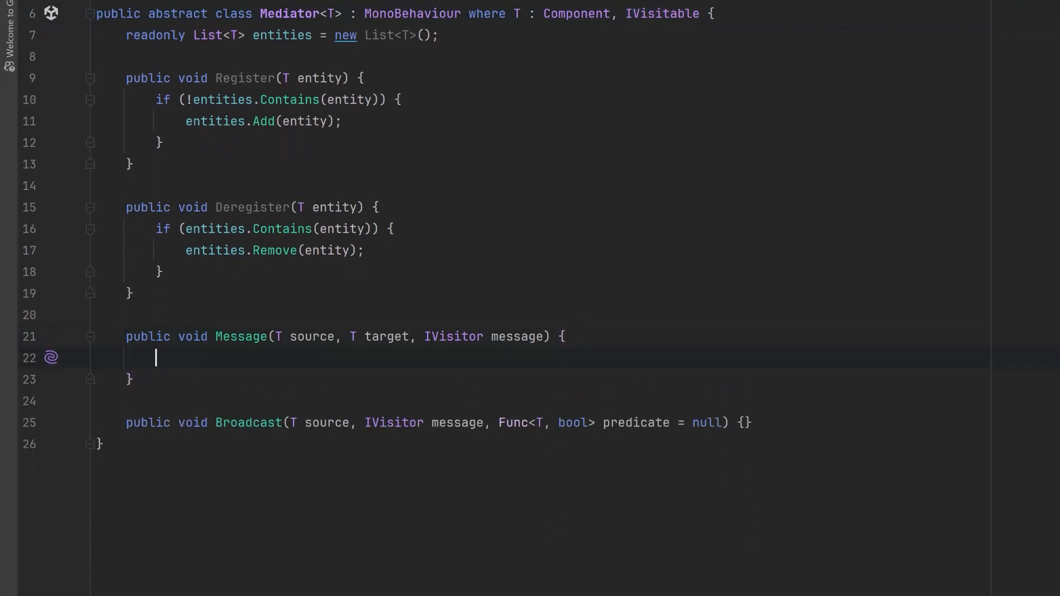
text(entities.FirstOrDefault(entity => entity.Equals(target))?.Accept(message);)
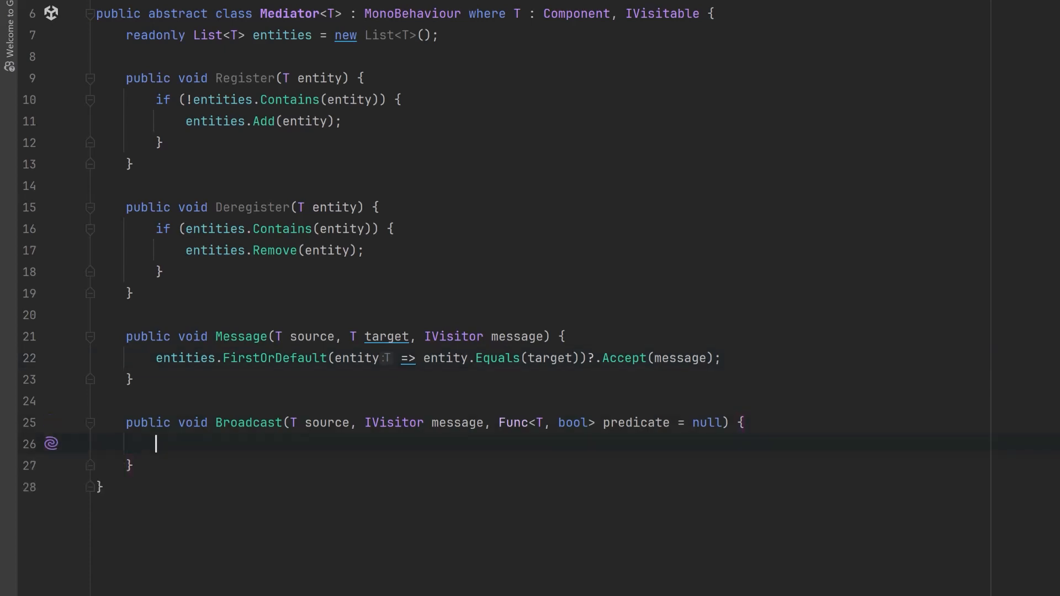
text(entities.Where(target => source != target).ForEach(target => target.Accept(message));)
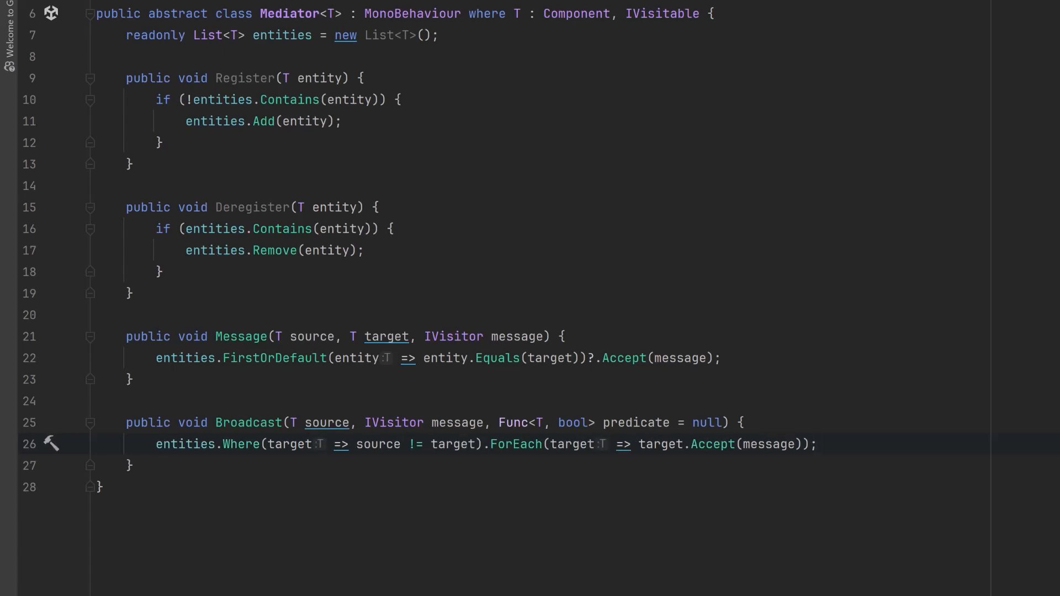
Step: Review the ForEach extension in EnumerableExtensions.cs and return to Broadcast to split the chain
click(481, 444)
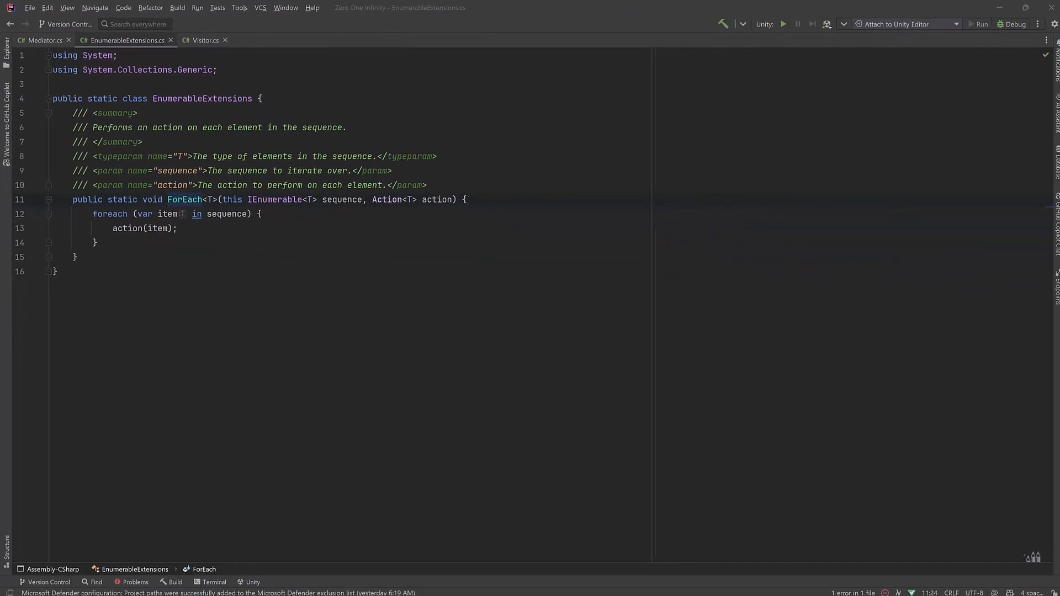
click(44, 34)
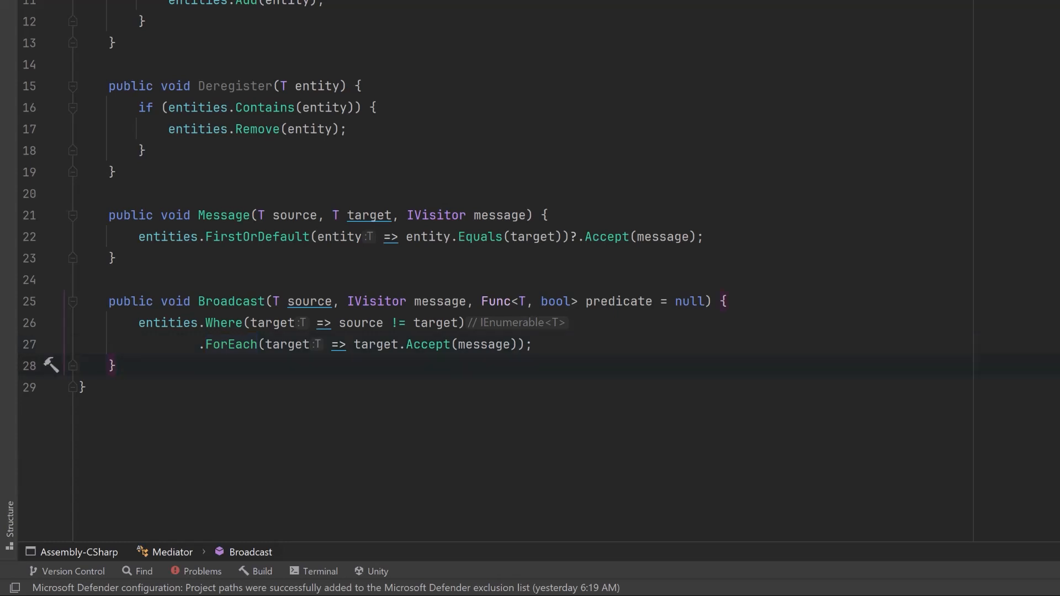
Step: Add SenderConditionMet expression helper, '&& MediatorConditionMet(target)' in Where, and protected abstract MediatorConditionMet
text(bool SenderConditionMet(T target, Func<T, bool> predicate) => predicate == null || predicate(target);)
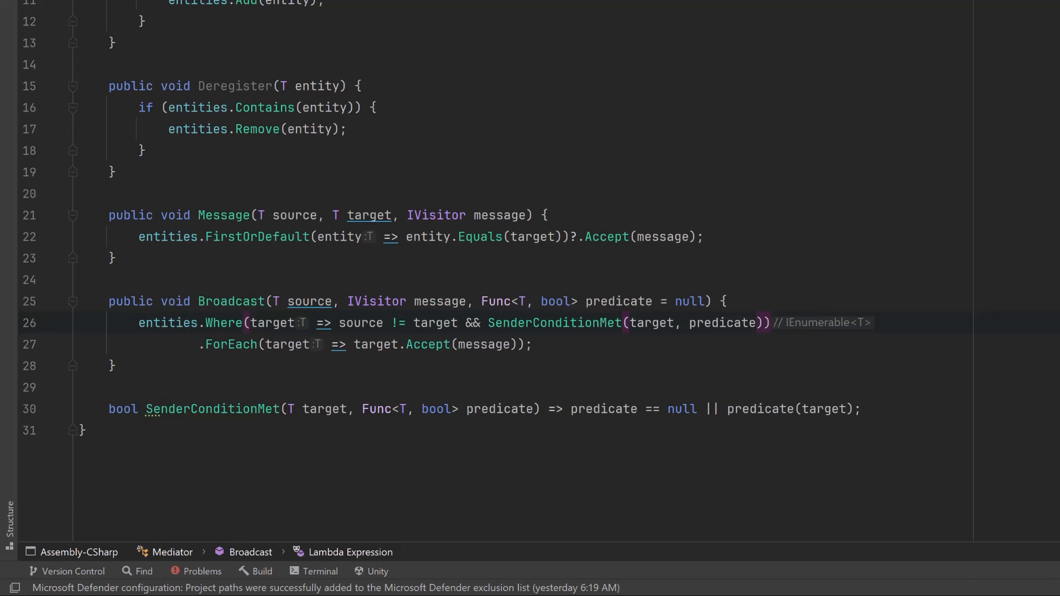
text(&& MediatorConditionMet(target))
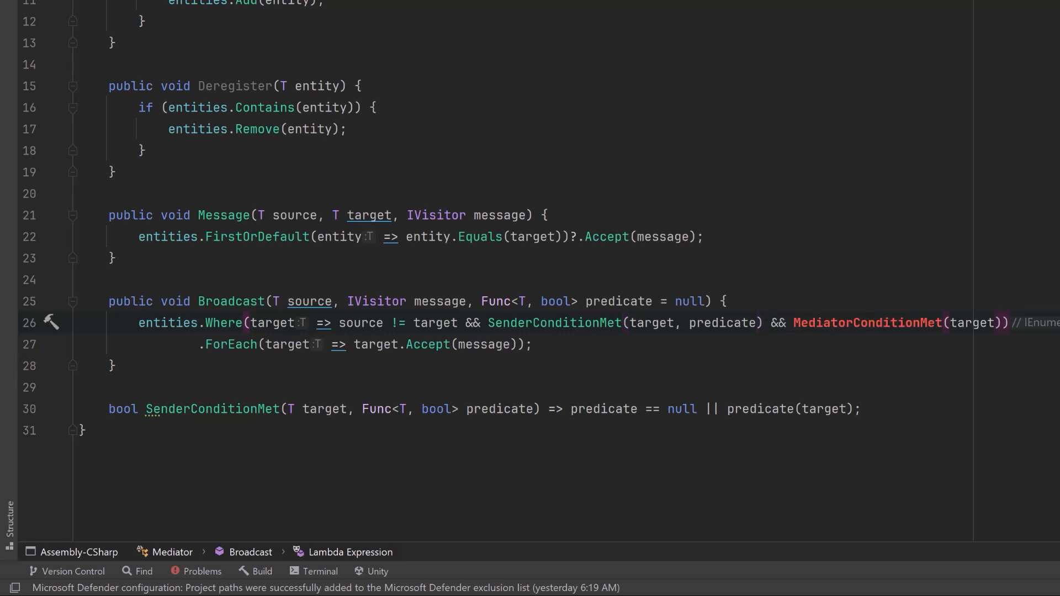
text(protected abstract bool MediatorConditionMet(T target);)
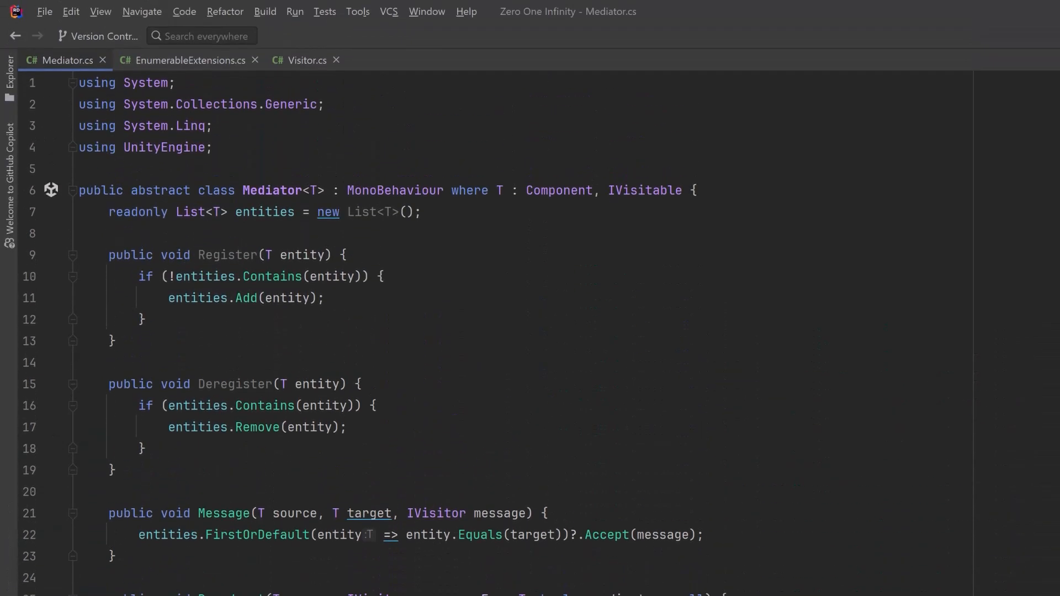
Step: Make Payload generic as Payload<TData> with an abstract TData Content property
click(156, 60)
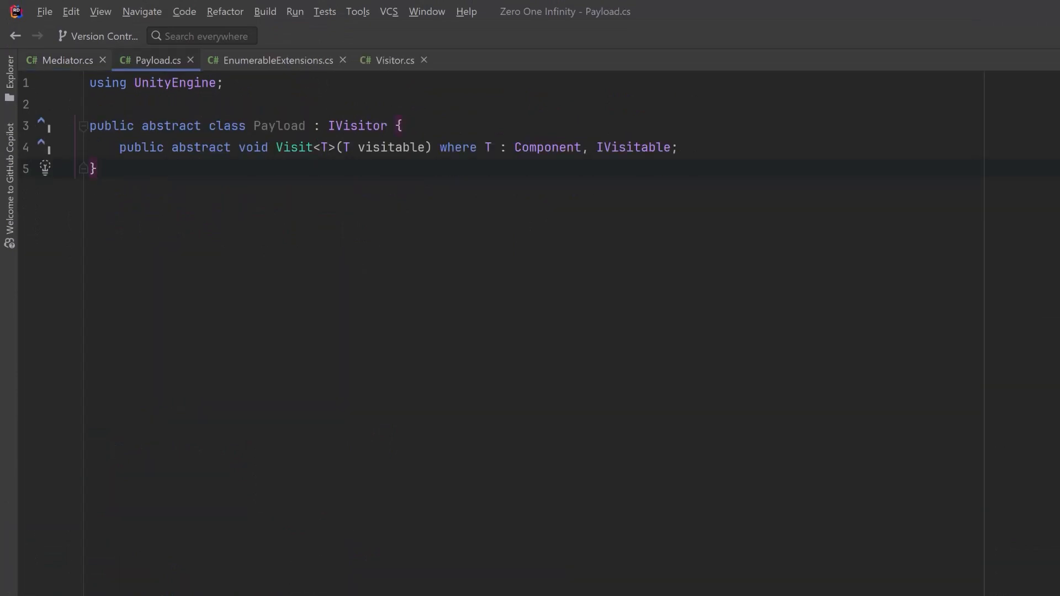
double_click(279, 126)
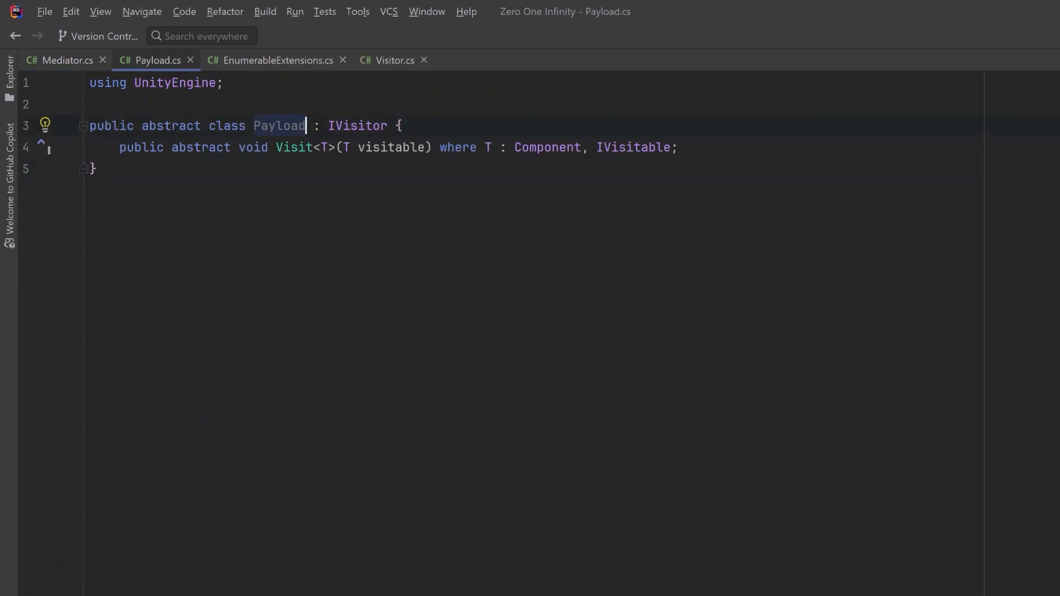
text(<TData>)
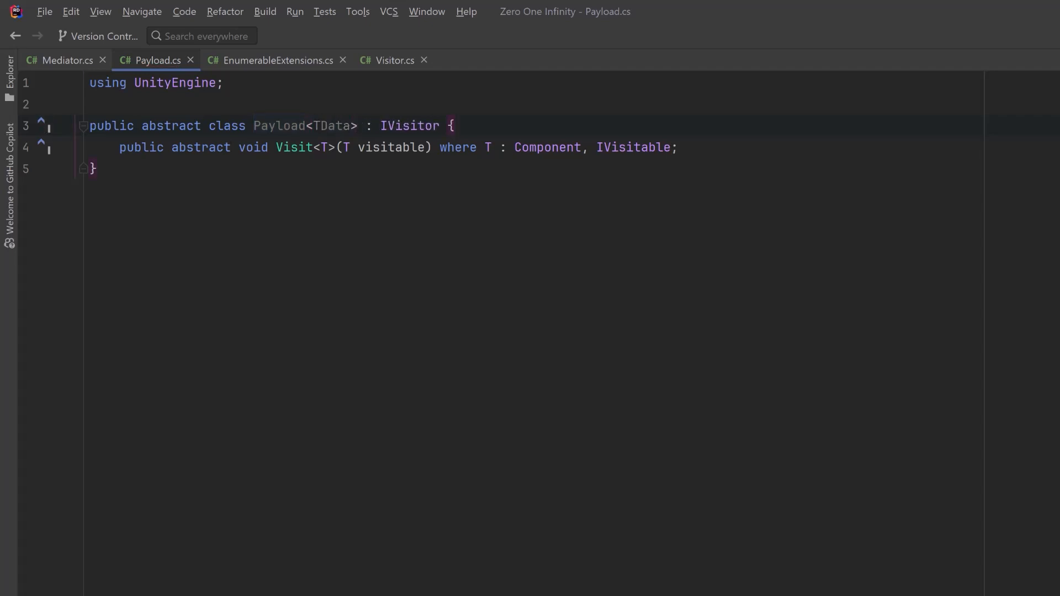
click(453, 126)
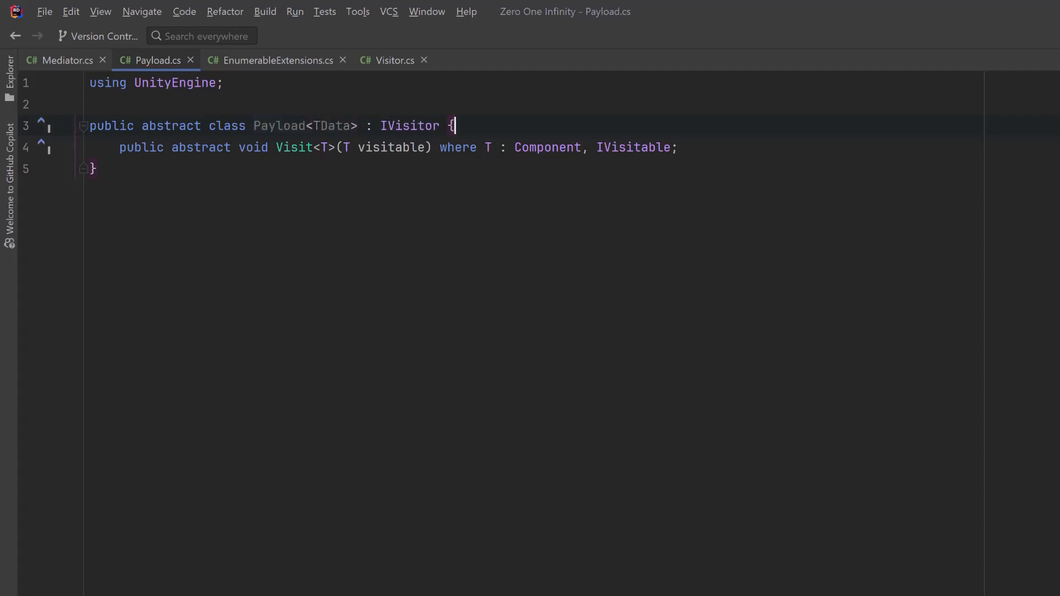
text(public abstract TData Content { get; set; })
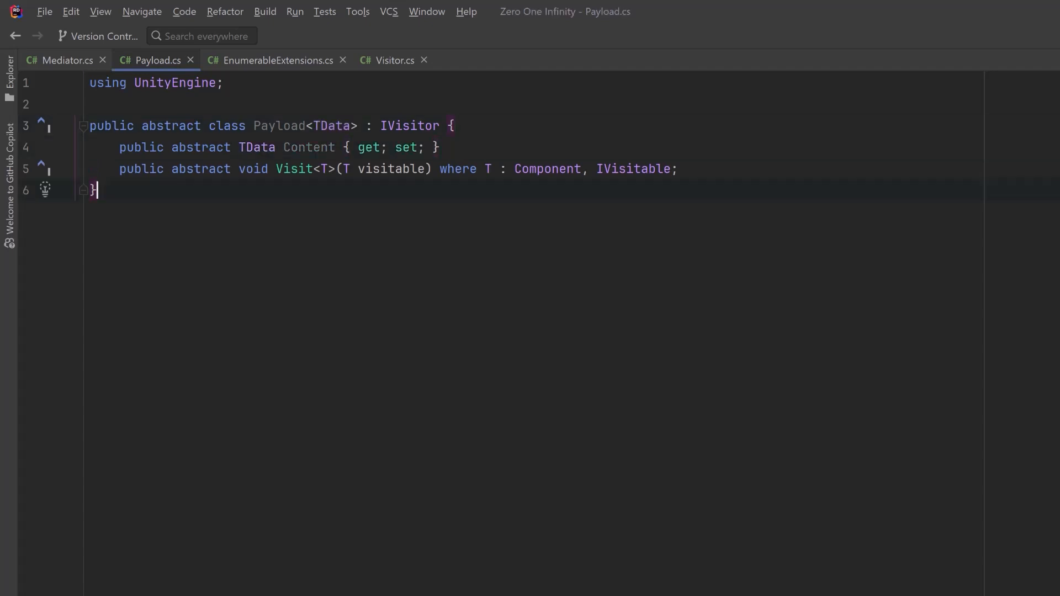
Step: Create MessagePayload : Payload<string> with an Agent Source and a Visit that Debug.Logs instead of throwing
text(public class MessagePayload : Payload<string> {})
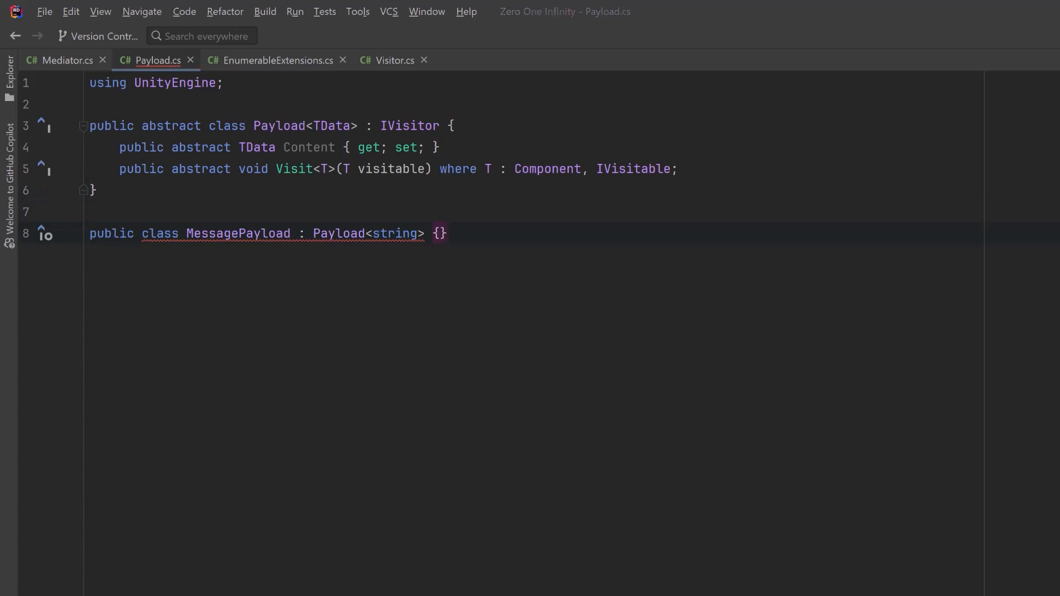
double_click(338, 233)
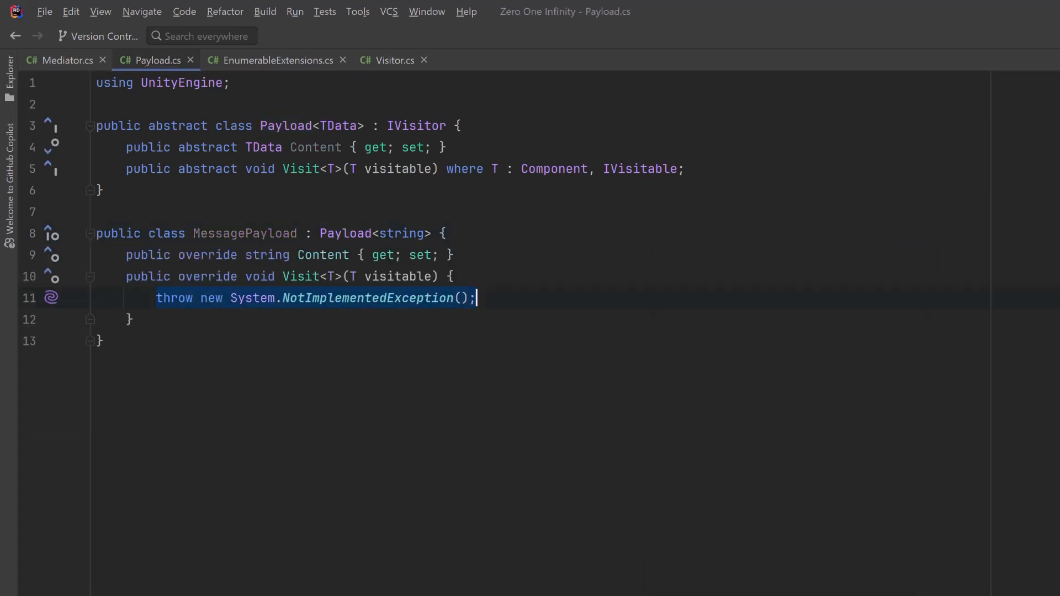
text(public Agent Source { get; set; })
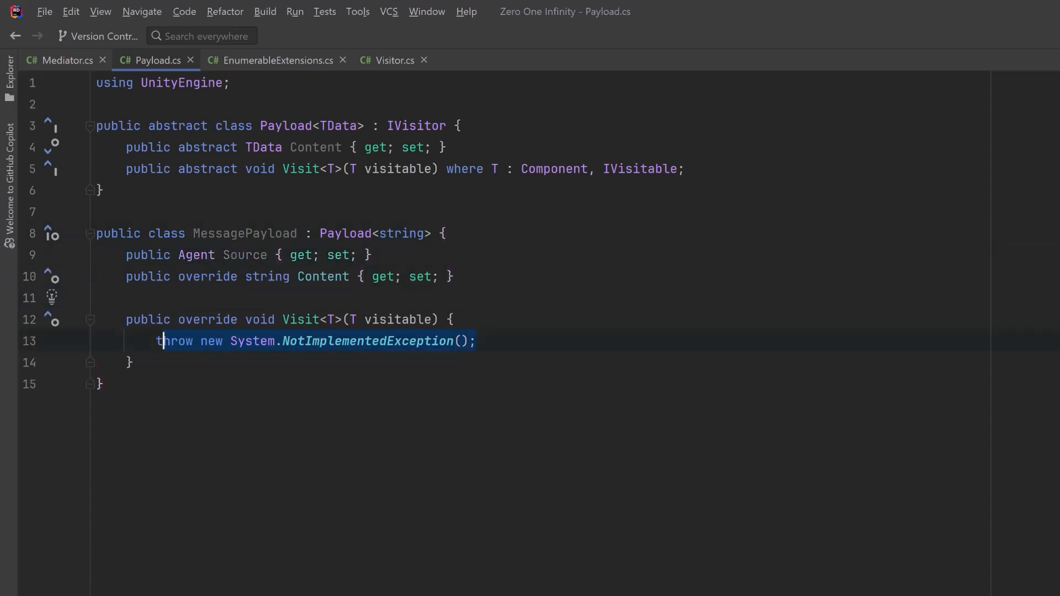
key(Delete)
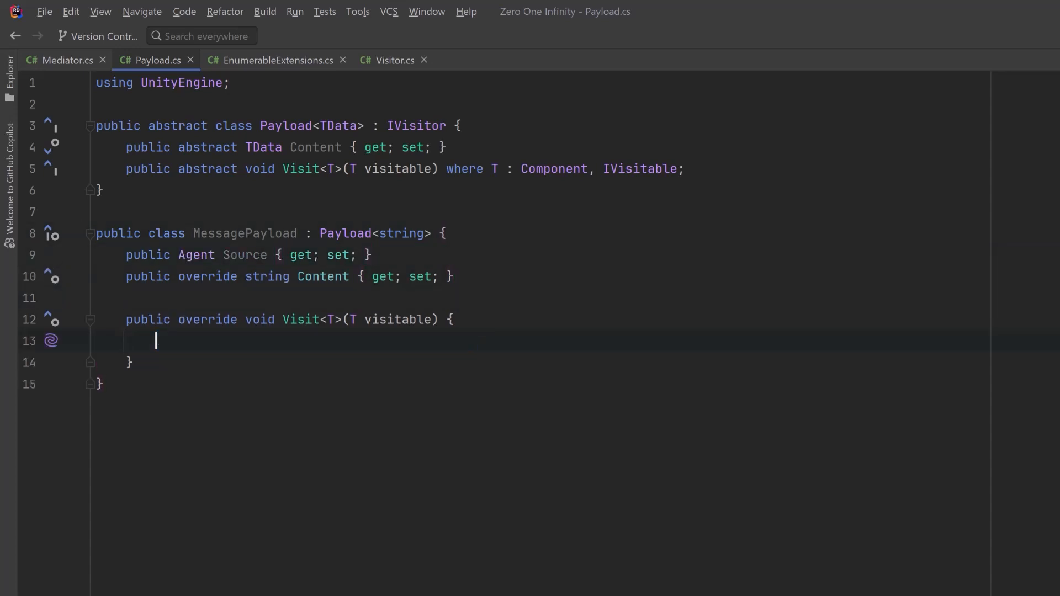
text(Debug.Log($"{visitable.name} received message from {Source.name}: {Content}");)
text(// Execute lo)
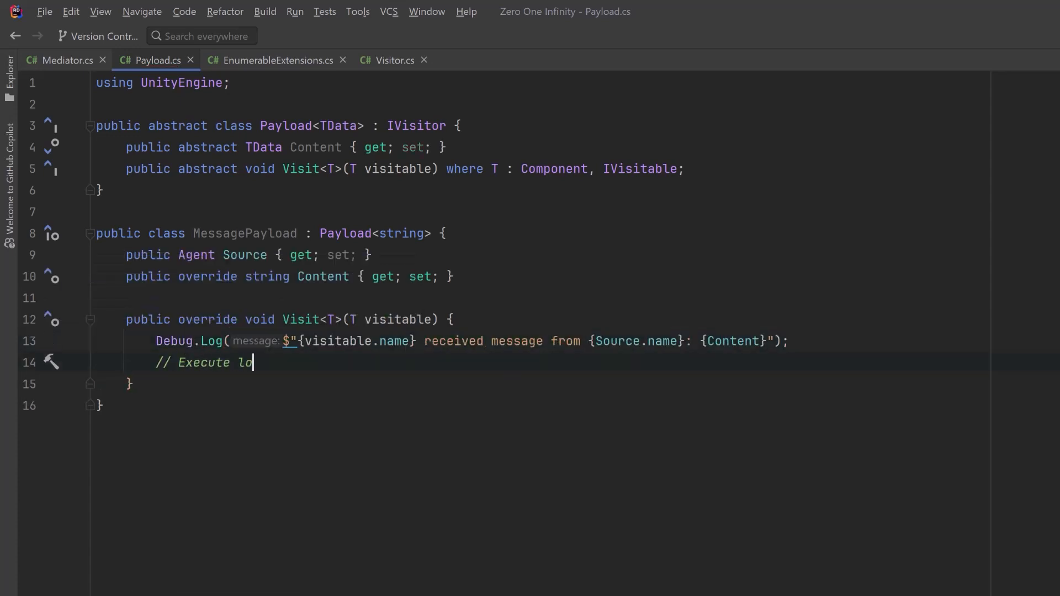
text(gic on visitable here)
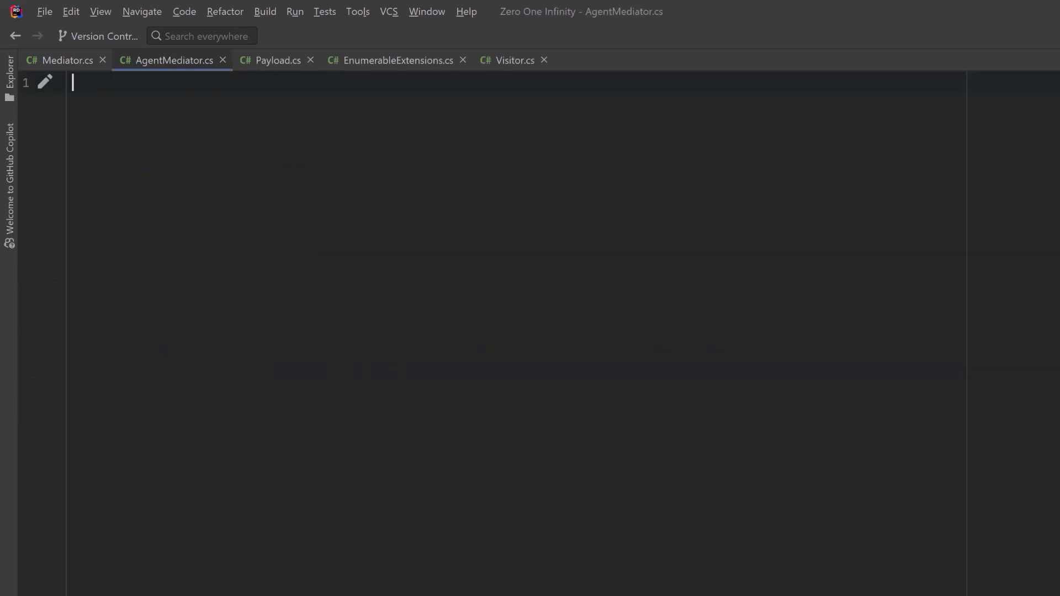
Step: Declare AgentMediator : Mediator<Agent> with MediatorConditionMet => target.Status == AgentStatus.Active
text(public class AgentMediator : Mediator<Agent> {})
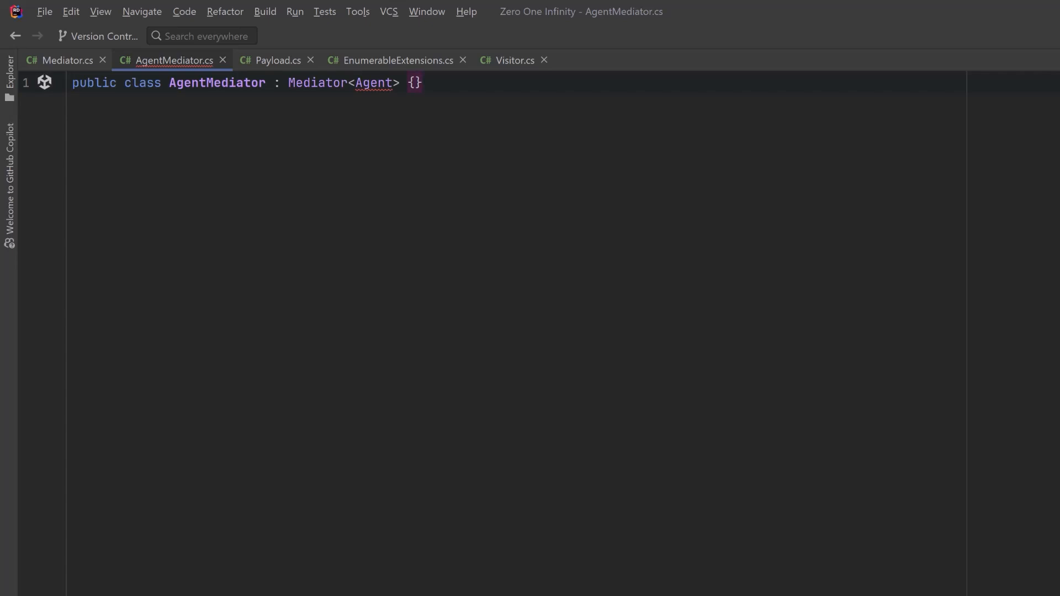
double_click(372, 83)
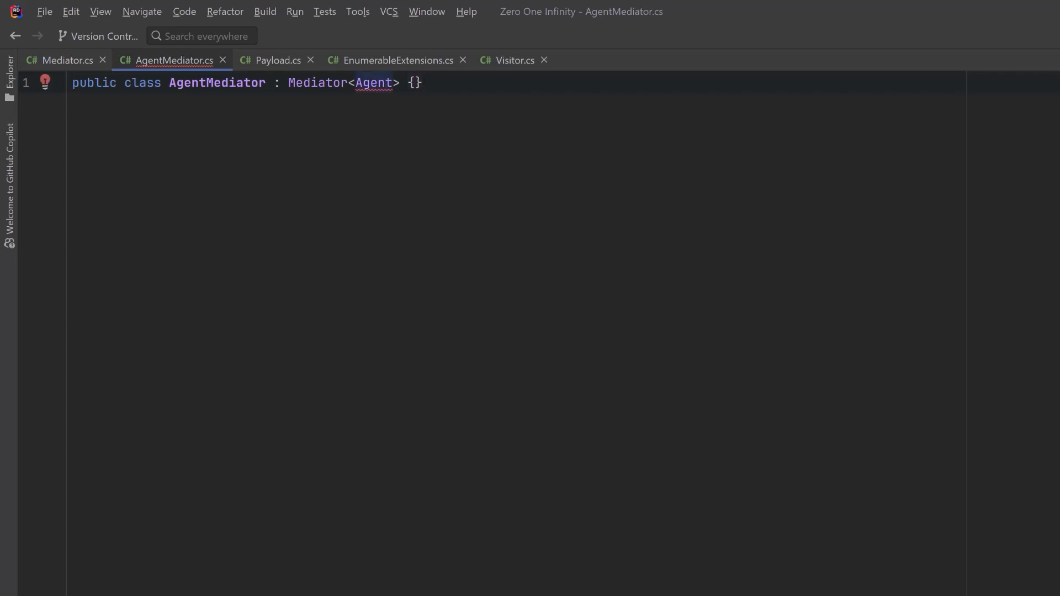
click(45, 82)
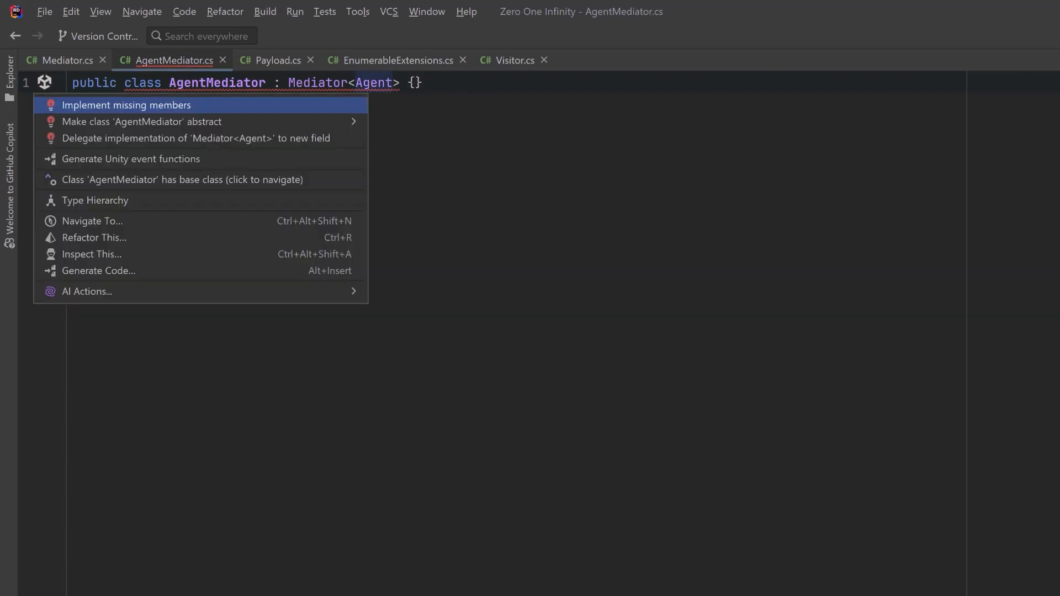
click(126, 105)
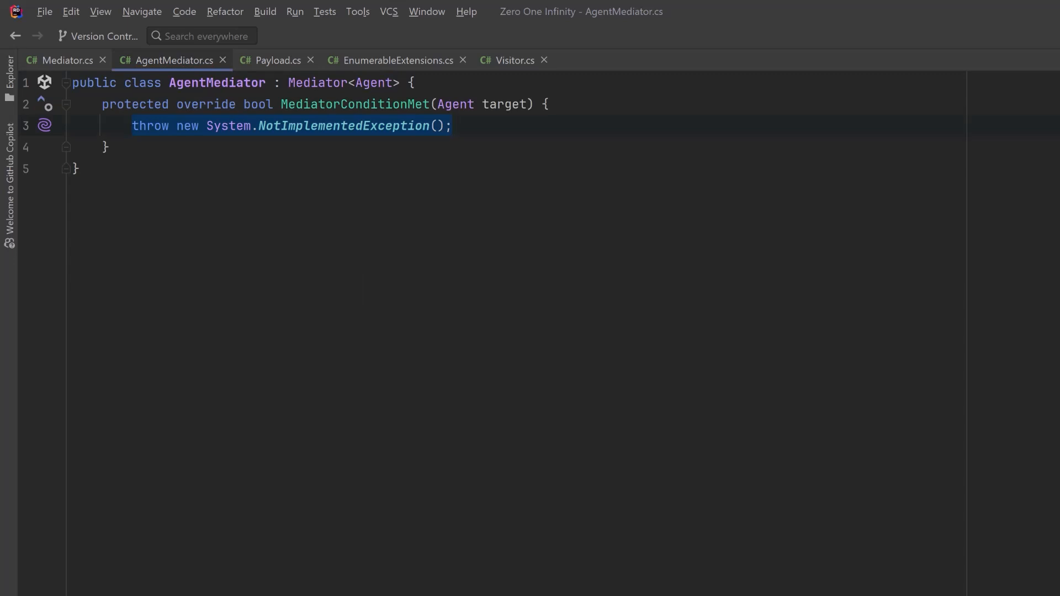
text(re)
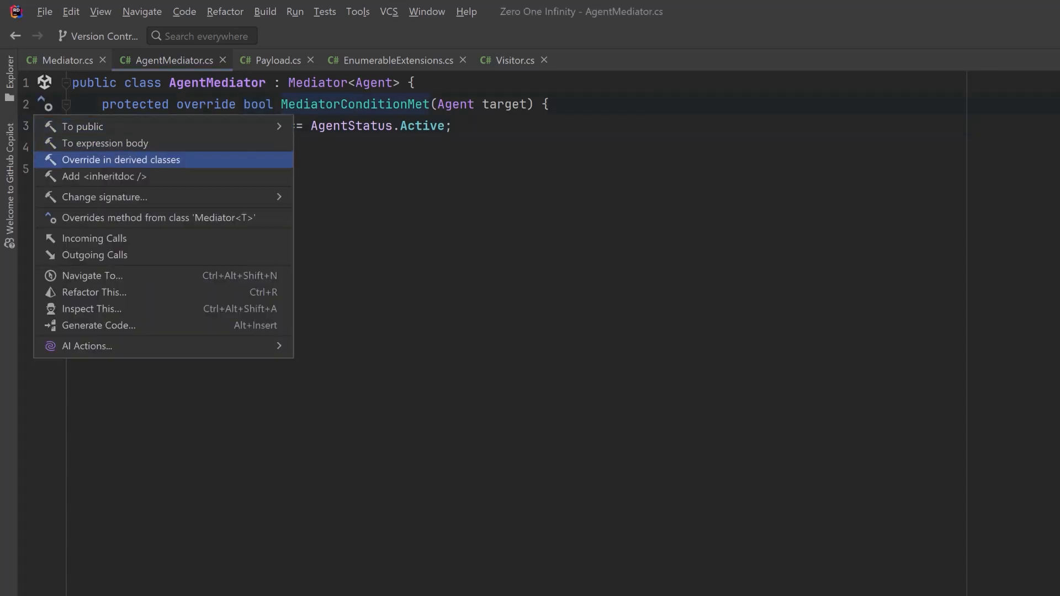
click(105, 143)
text(void Awake() => ServiceLocator.Global.Register(this as Mediator<Agent>);)
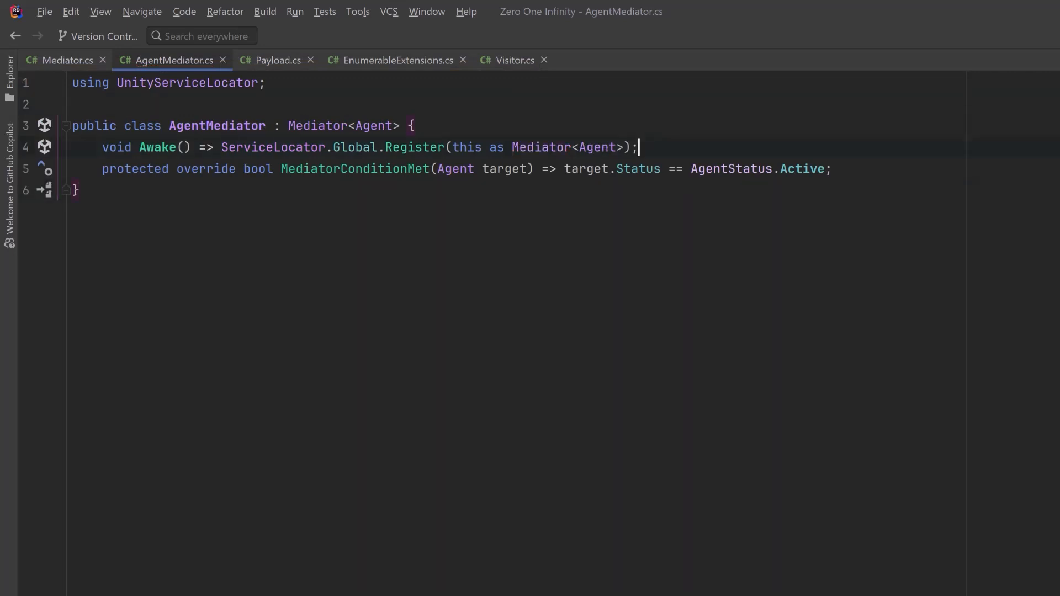
Step: Add an Awake that registers the mediator with ServiceLocator.Global, with a trailing comment
key(Enter)
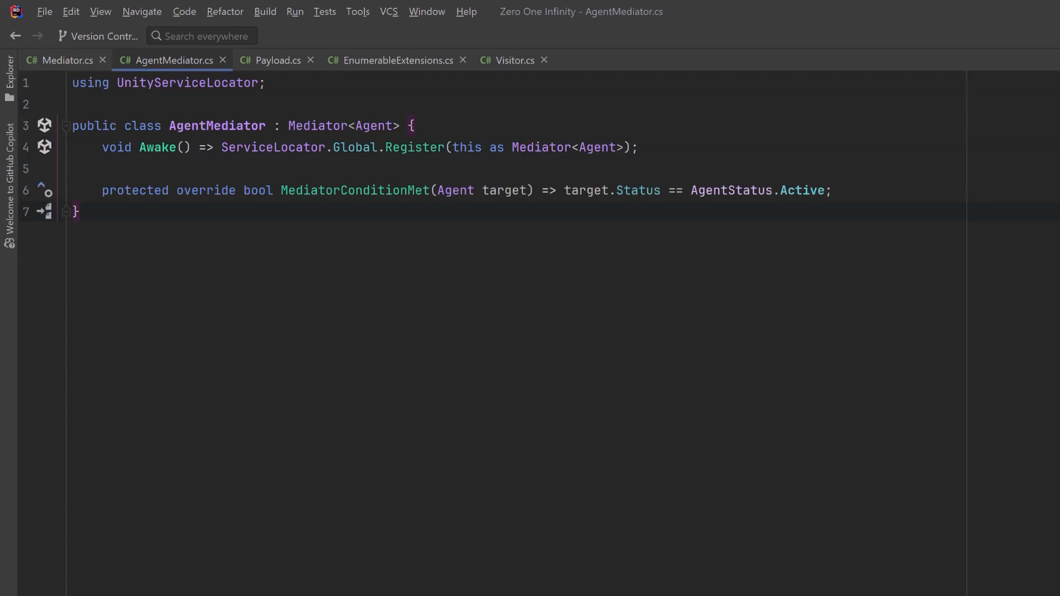
text(// Add additional logic here)
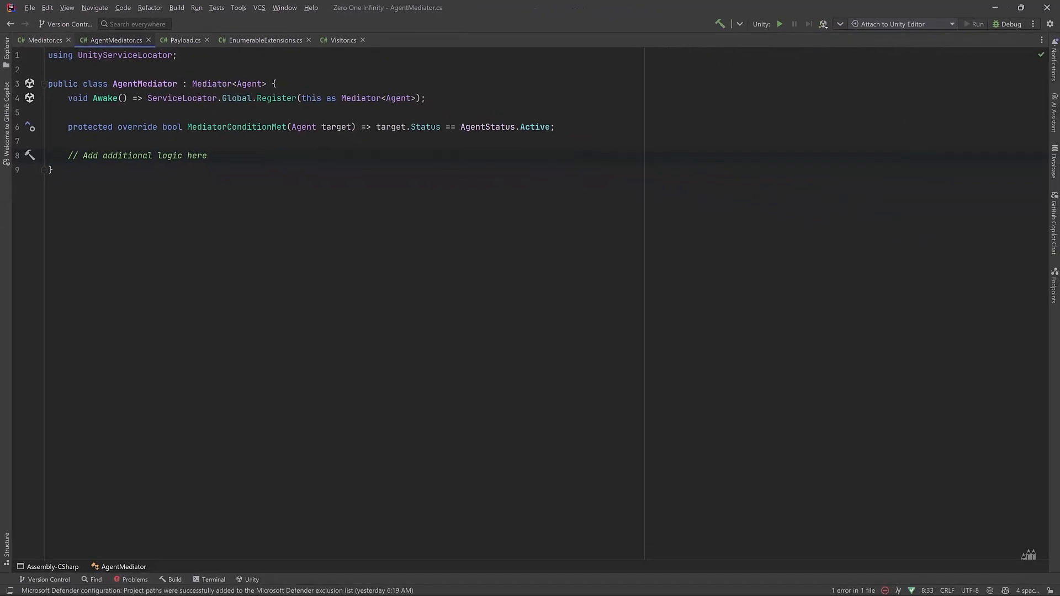
Step: In Agent.cs add a Mediator<Agent> field fetched via ServiceLocator.For(this).Get<Mediator<Agent>>() in Start
click(180, 40)
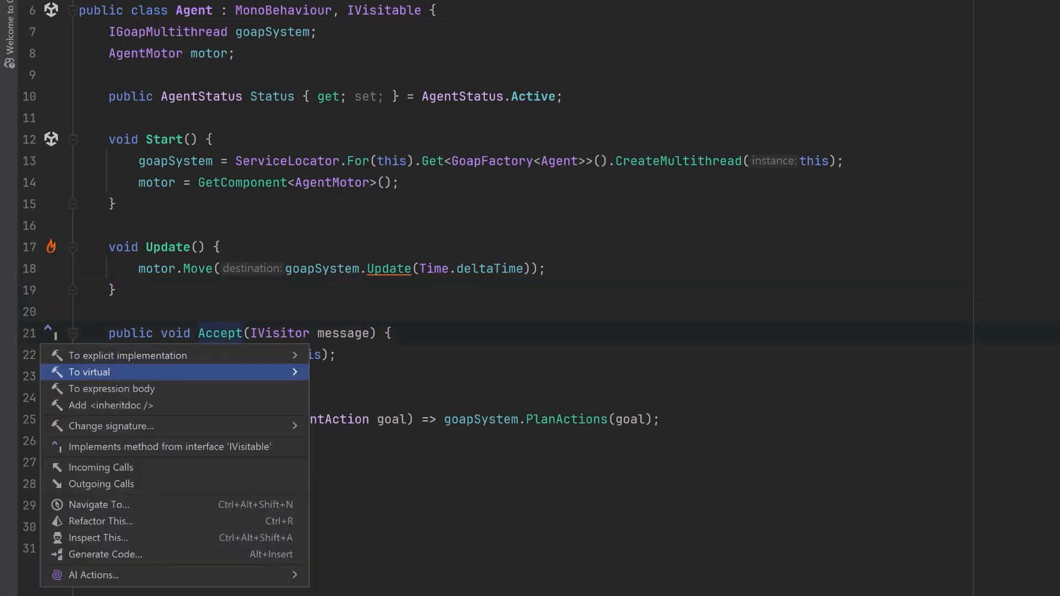
click(111, 389)
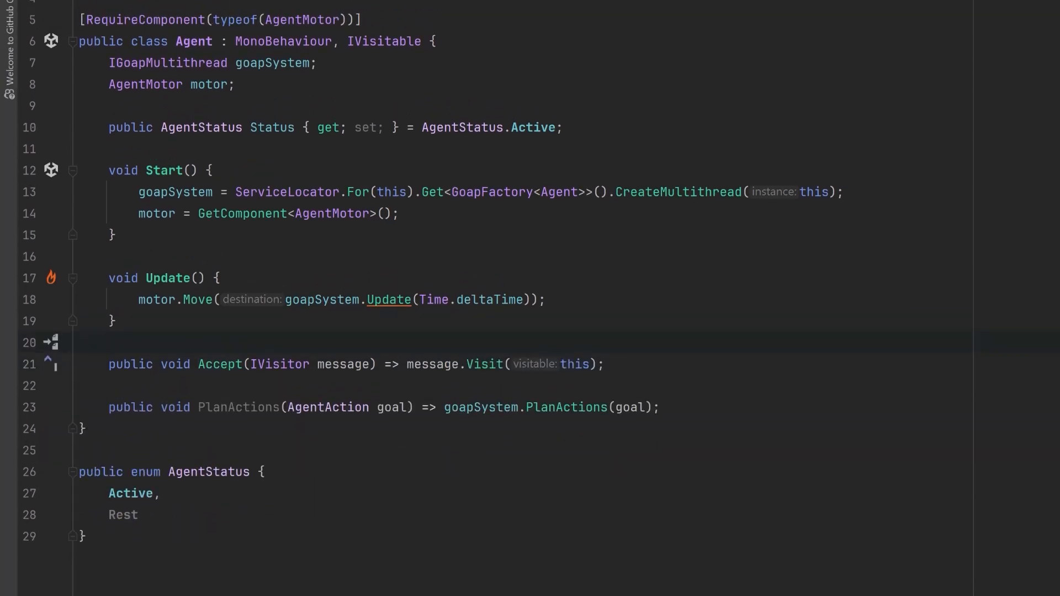
text(Mediator<Agent> mediator;)
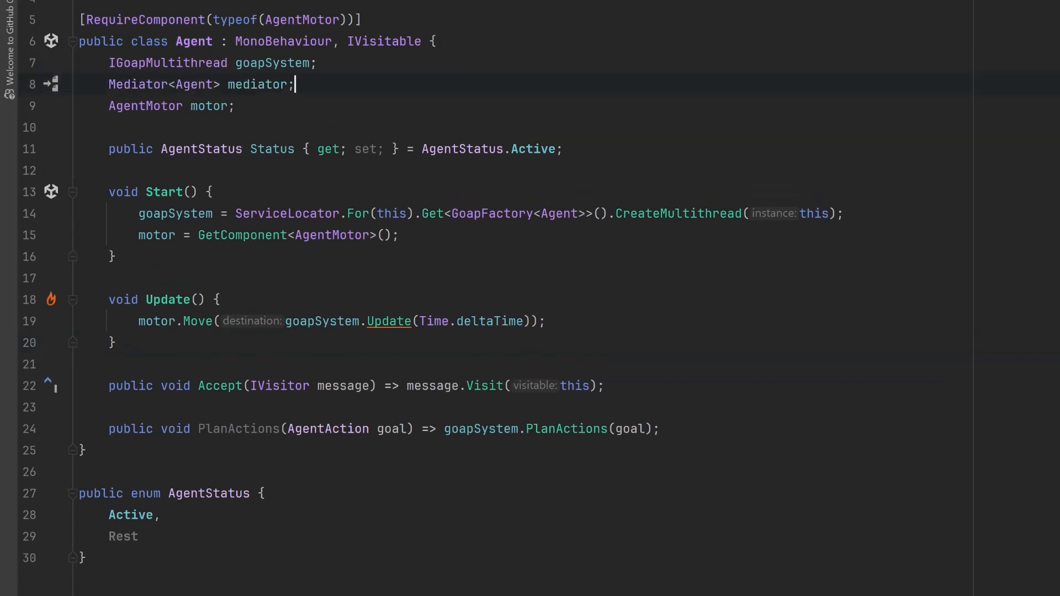
text(mediator = ServiceLocator.For(this).Get<Mediator<Agent>>();)
text(void OnDestroy() => mediator.Deregister(this);)
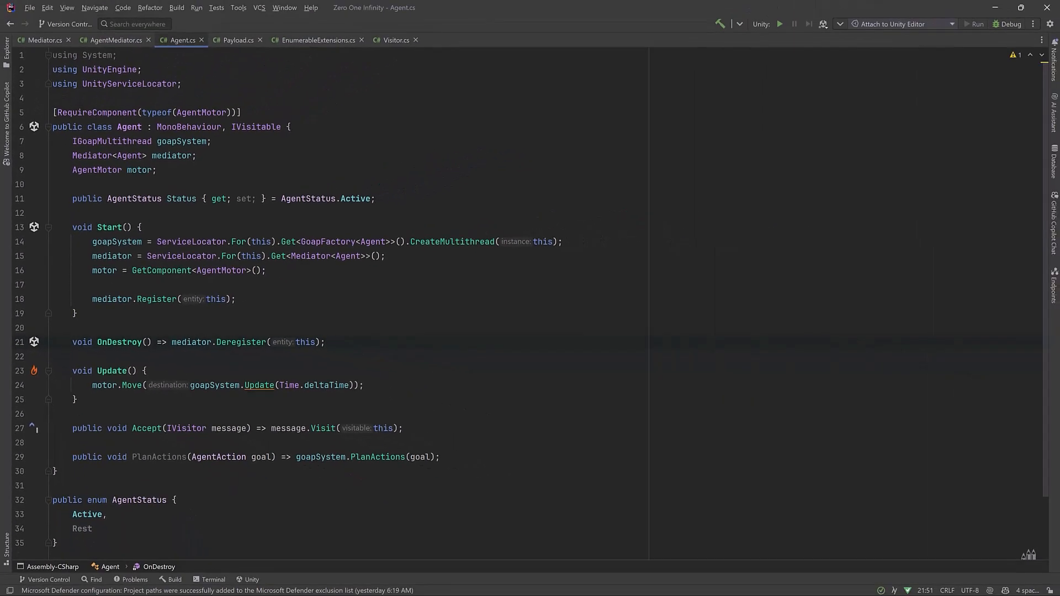
Step: Call OnRegistered in Register and generate a protected virtual // noop hook, renaming the misspelling to OnRegistered
click(41, 40)
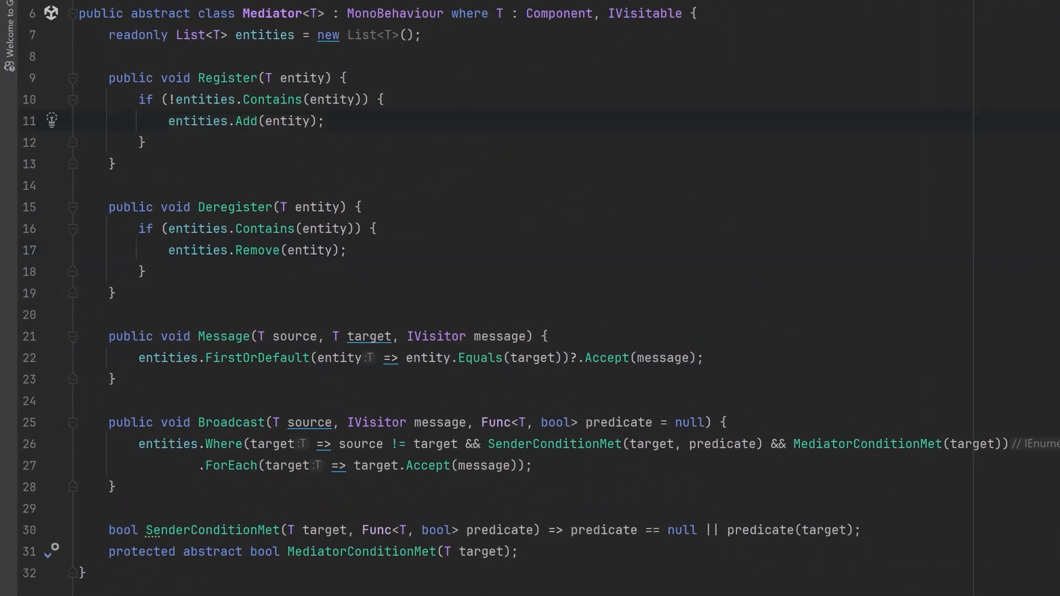
text(On)
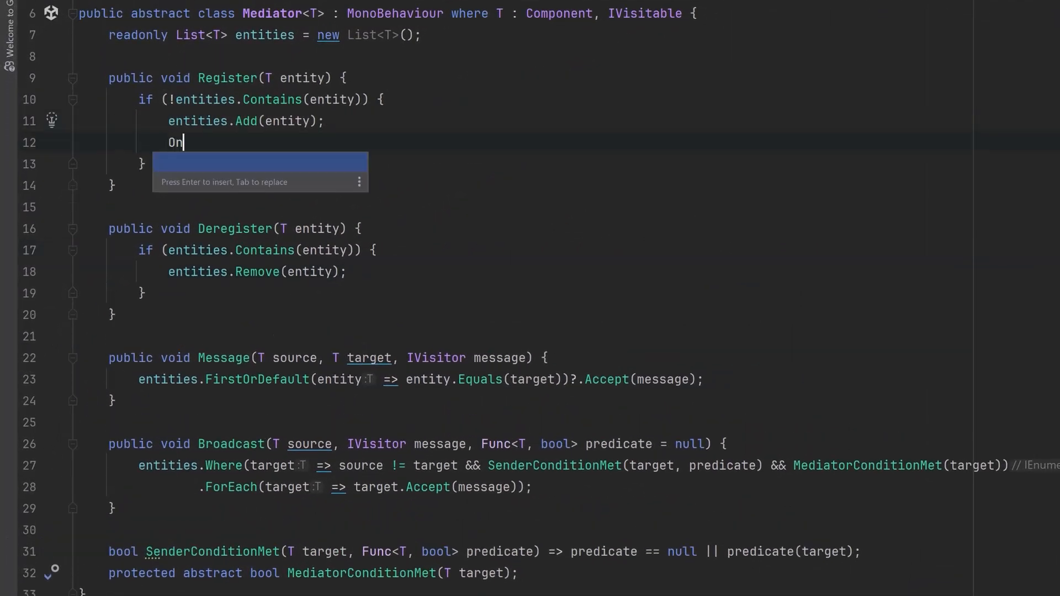
text(Regisered)
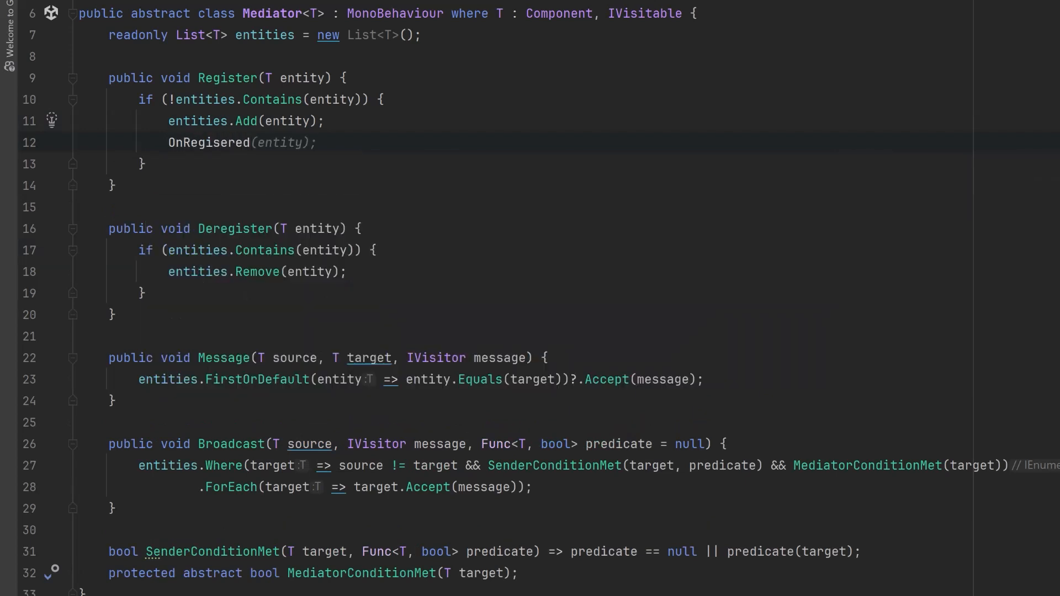
click(318, 142)
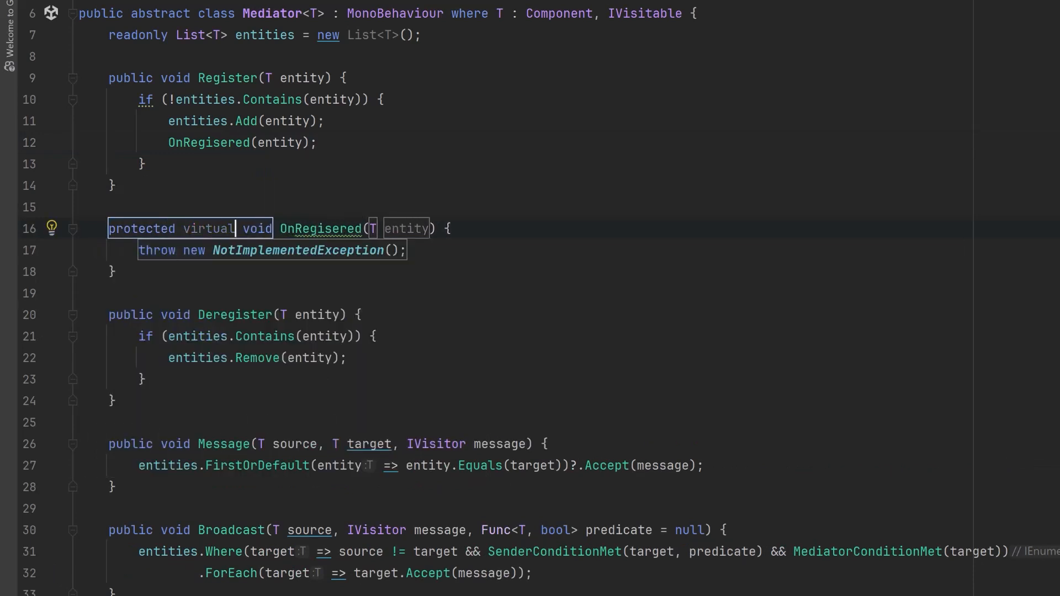
text(// noop)
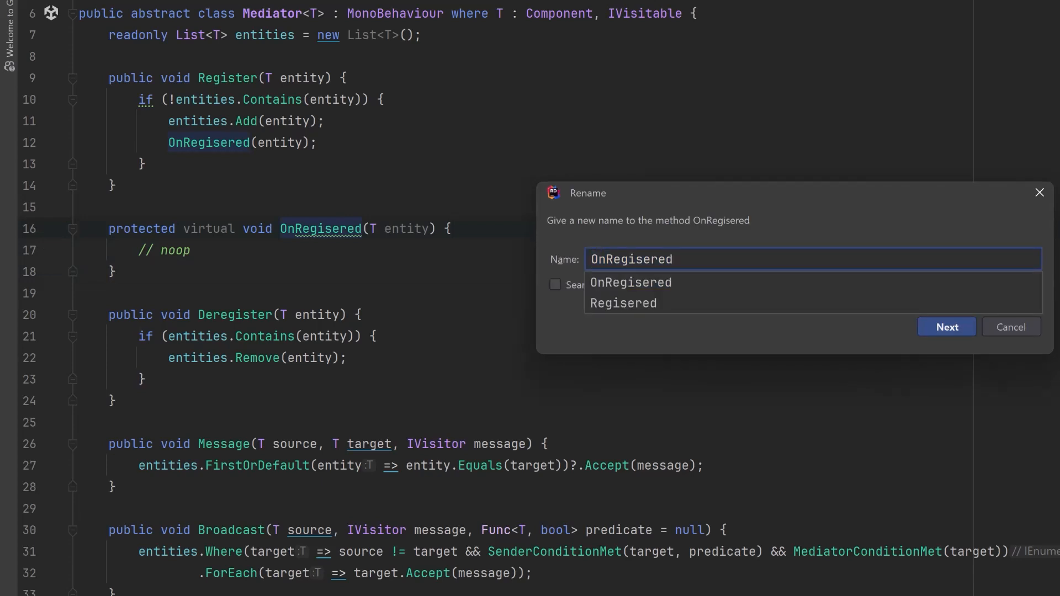
click(946, 326)
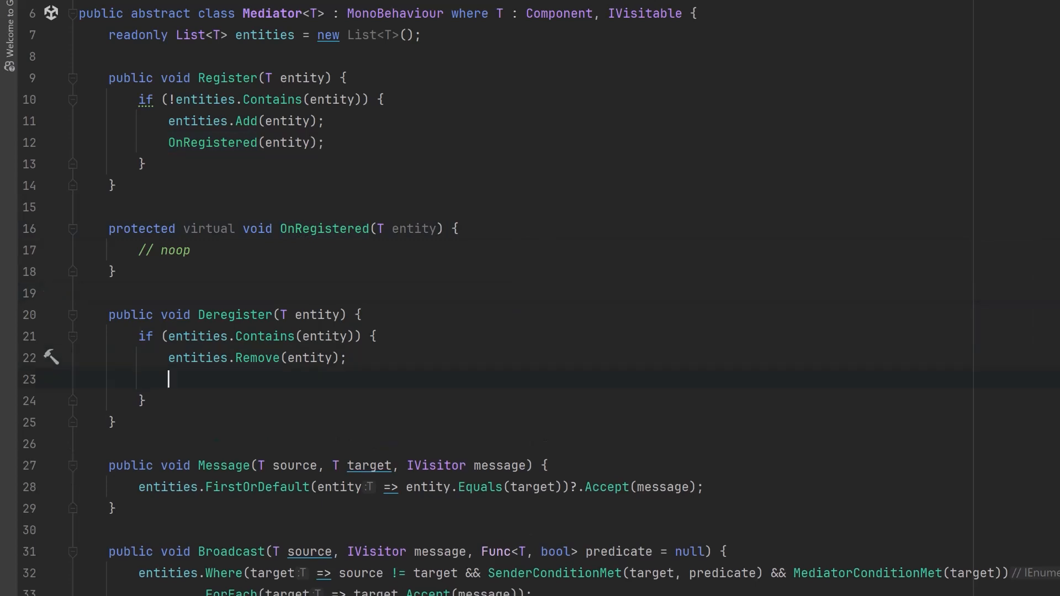
Step: Call OnDeregistered(entity) from Deregister with a matching no-op hook
text(OnDeregistered(entity);)
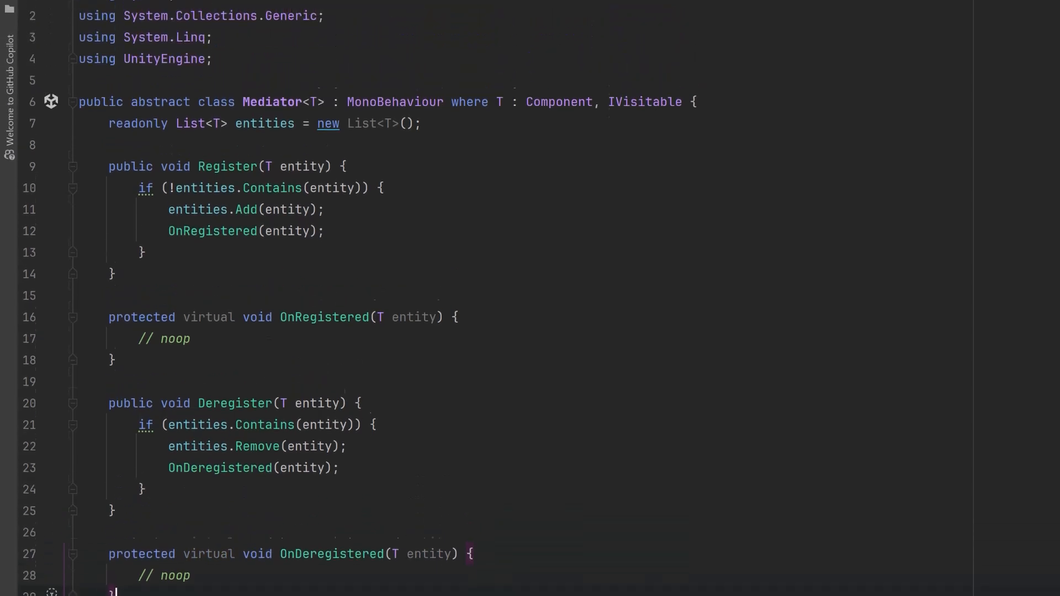
Step: Override OnRegistered/OnDeregistered to Debug.Log and Broadcast a MessagePayload with Source = entity and 'Registered'/'Deregistered' Content
click(171, 60)
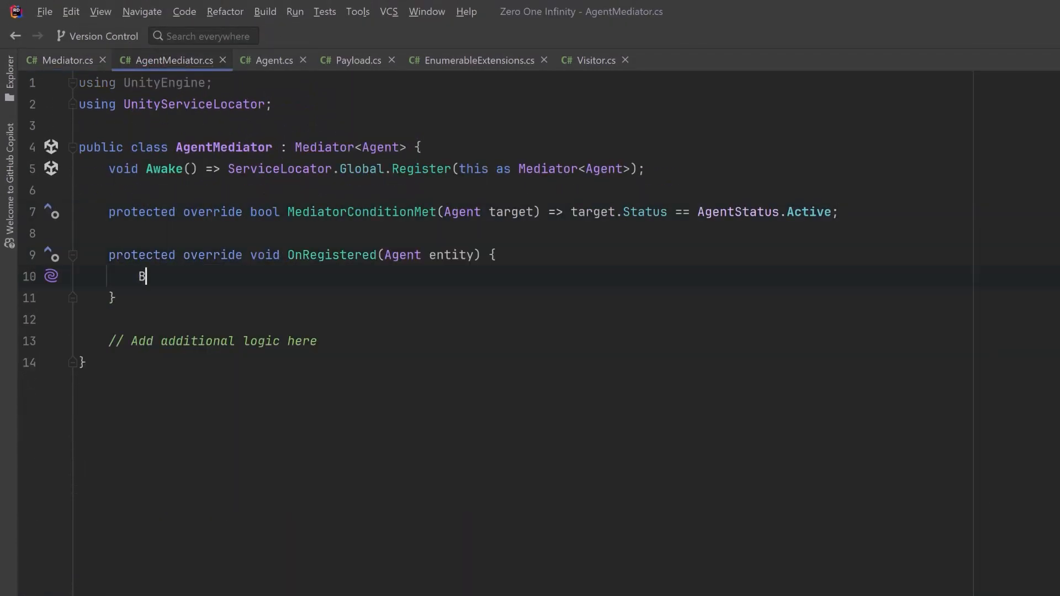
text(Broadcast(entity, new MessagePayload { Content = "Registered" });)
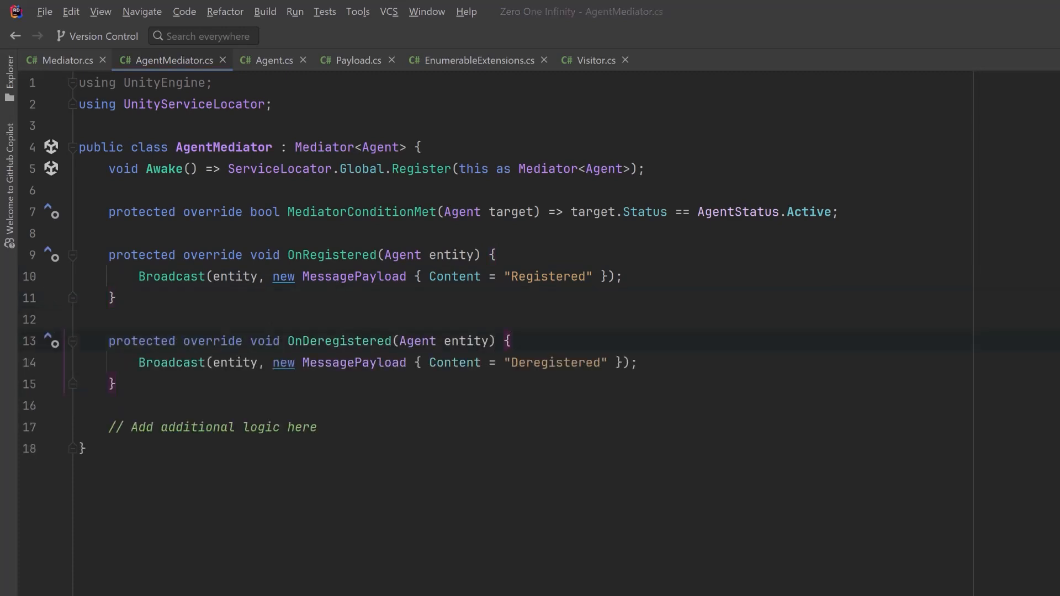
text(Source = entity,)
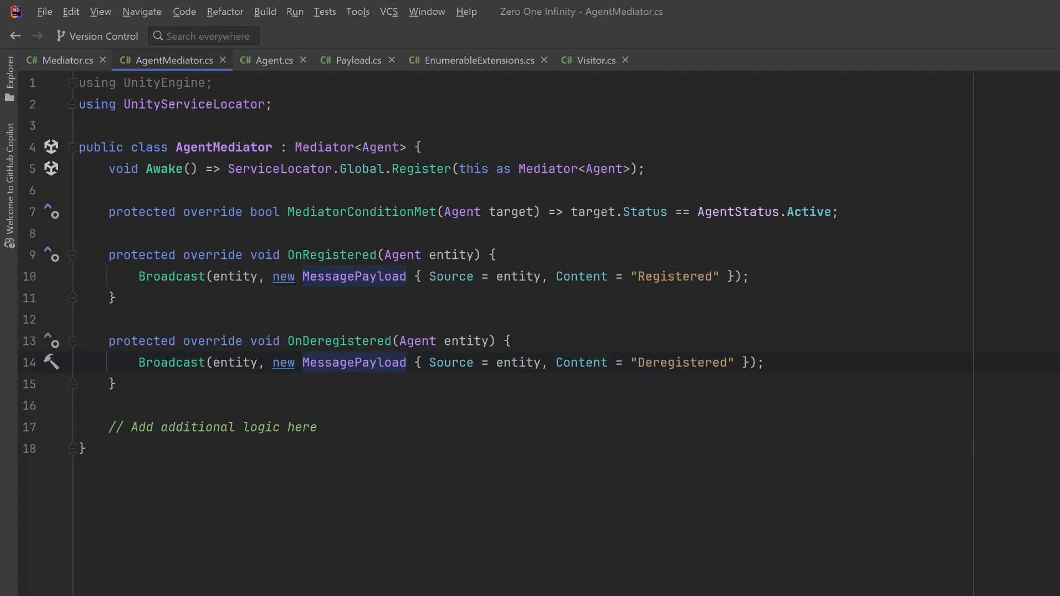
text(De)
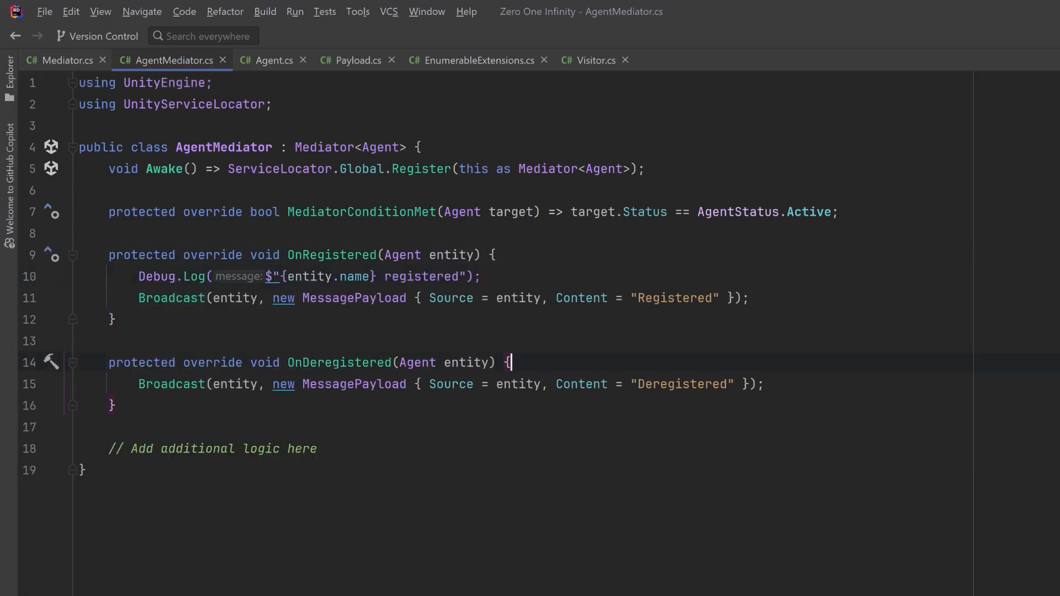
text(Debug.Log($"{entity.name} deregistered");)
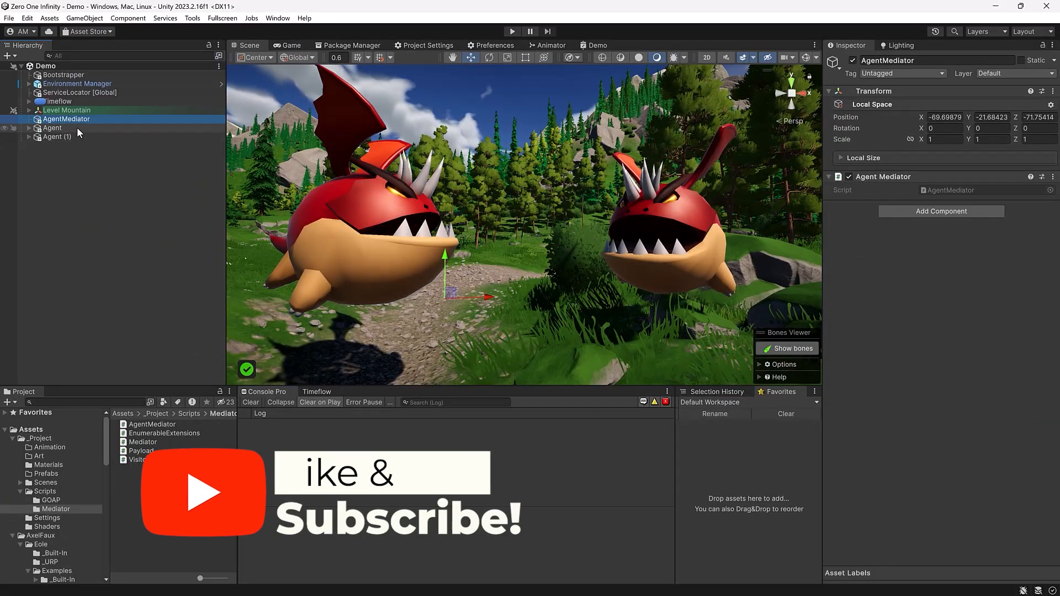
Step: Create an AgentMediator GameObject in the Demo scene Hierarchy with the Agent Mediator component
click(52, 128)
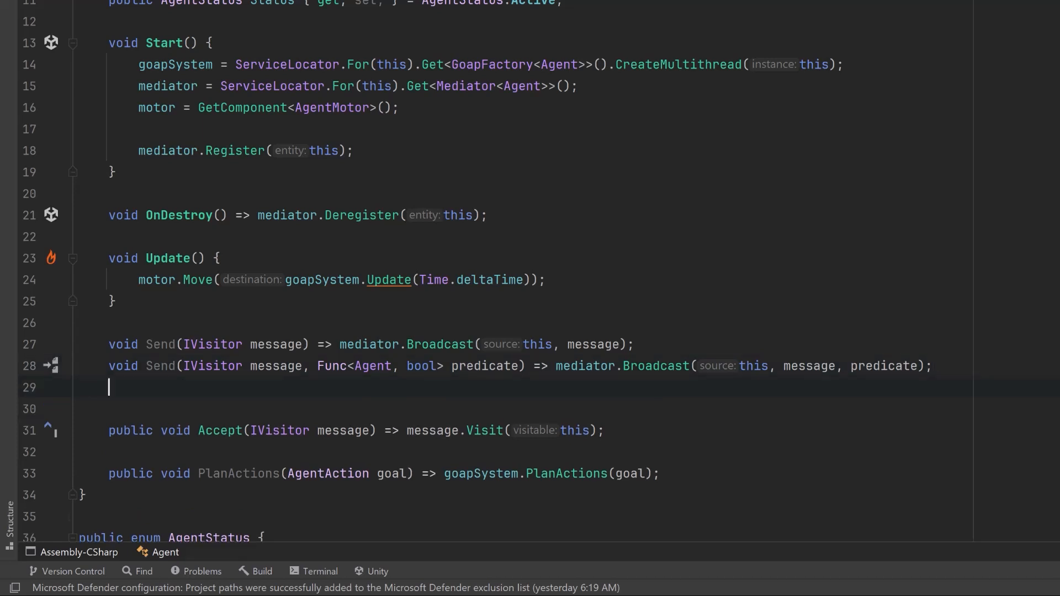
Step: Declare const float k_radius = 5.0f for the Agent's IsNearby distance check
text(const float k_radius = 5.0f;)
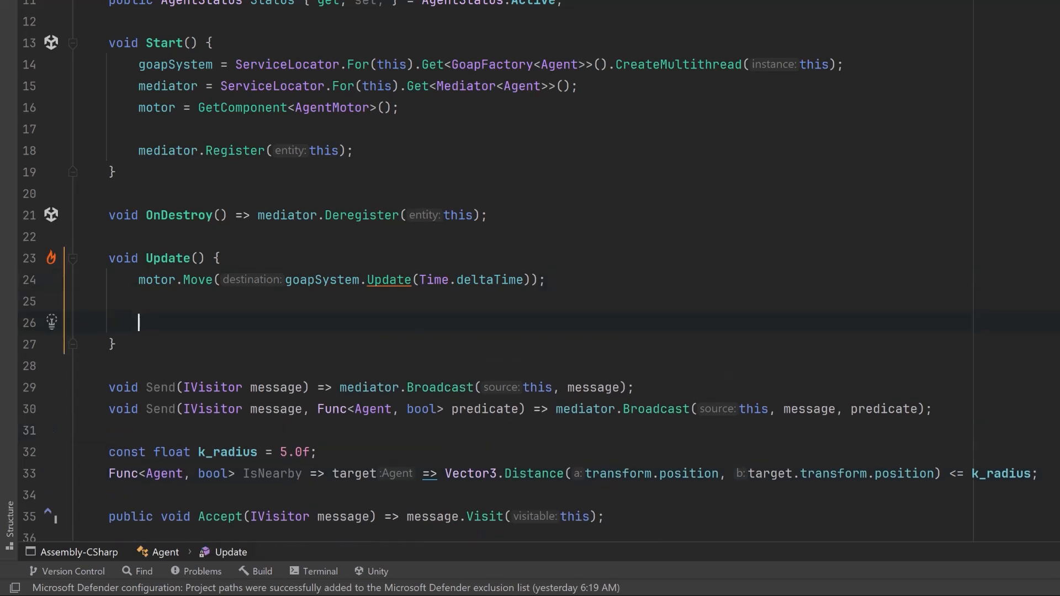
Step: In Update, send a "Hello" MessagePayload with Source = this to nearby agents on key 1
text(// If keypress 1 sen)
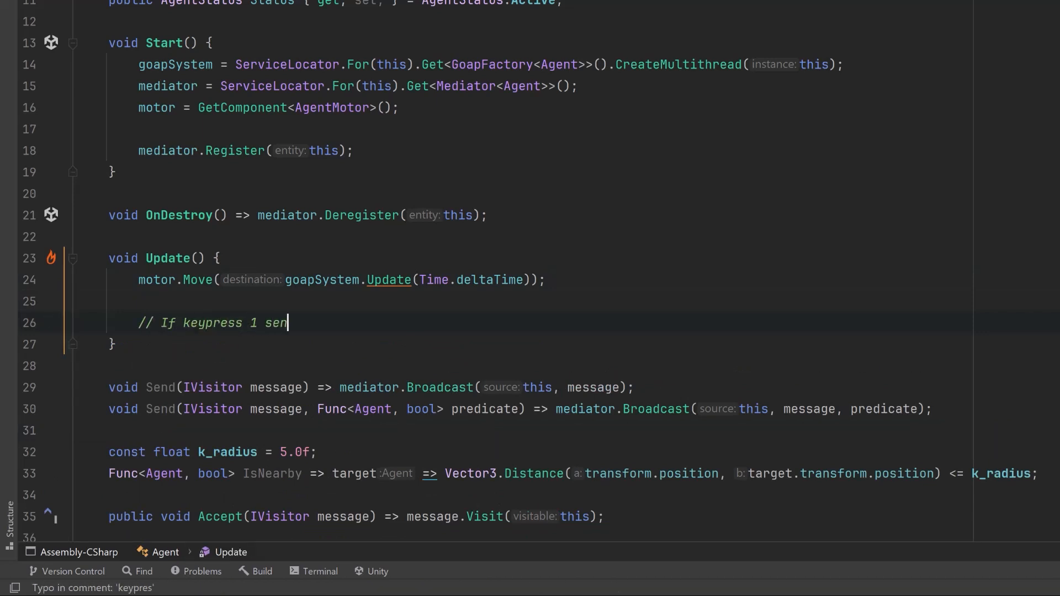
text(d message to all nearby agents)
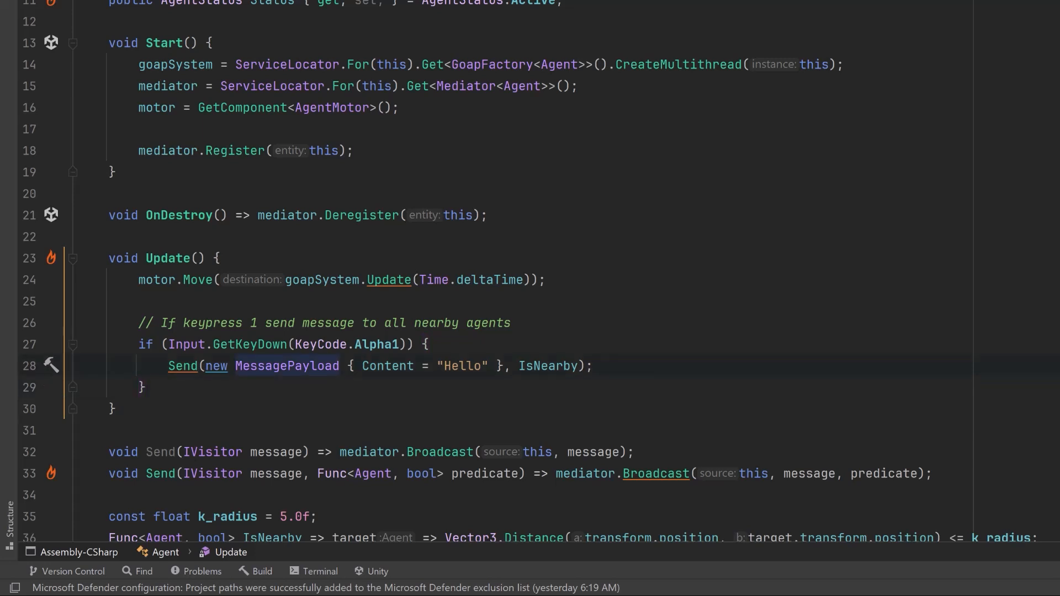
text(Source = th)
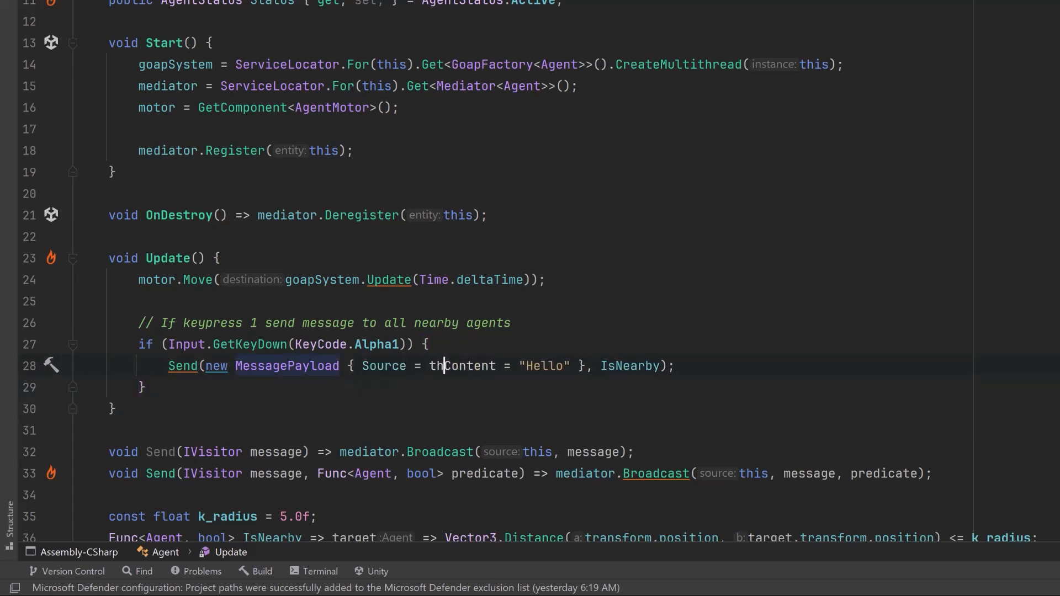
text(is,)
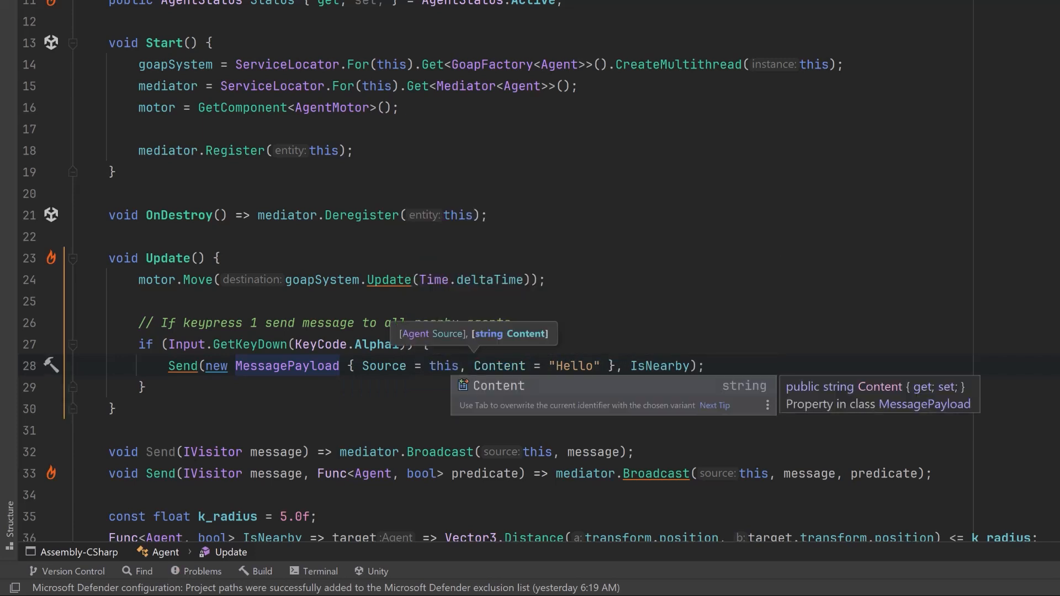
click(217, 257)
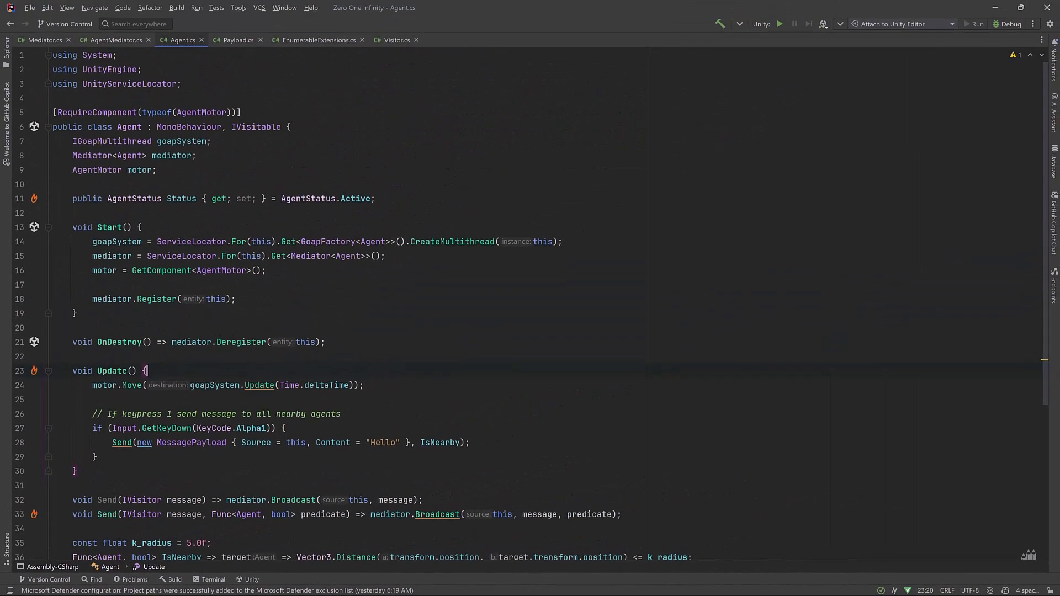
Step: In Payload.cs write a nested Builder with a Builder(Agent source) constructor and Build() returning the payload
click(236, 40)
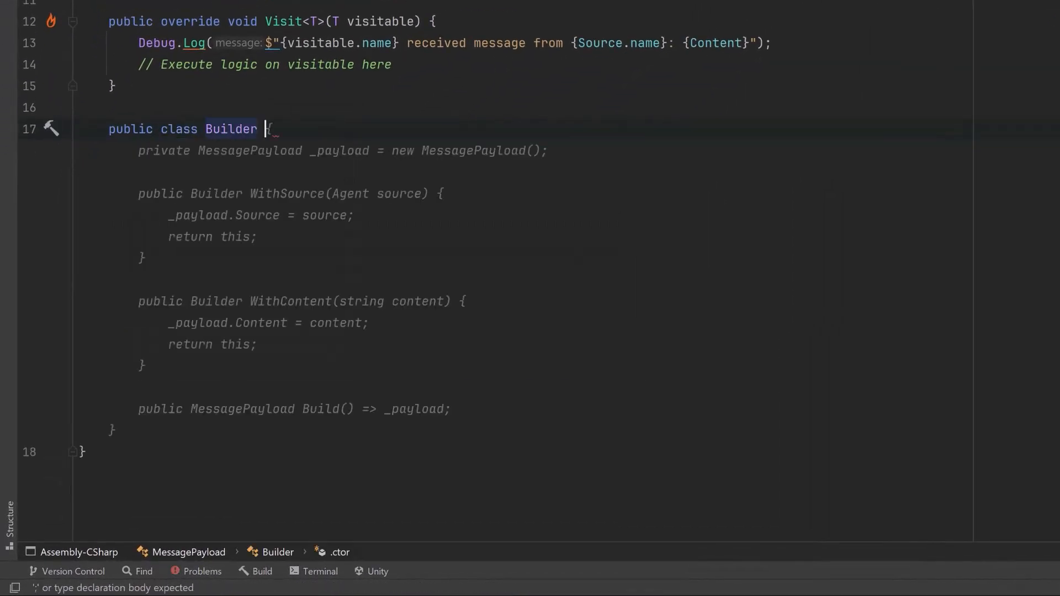
text(Mes)
text(public Bui)
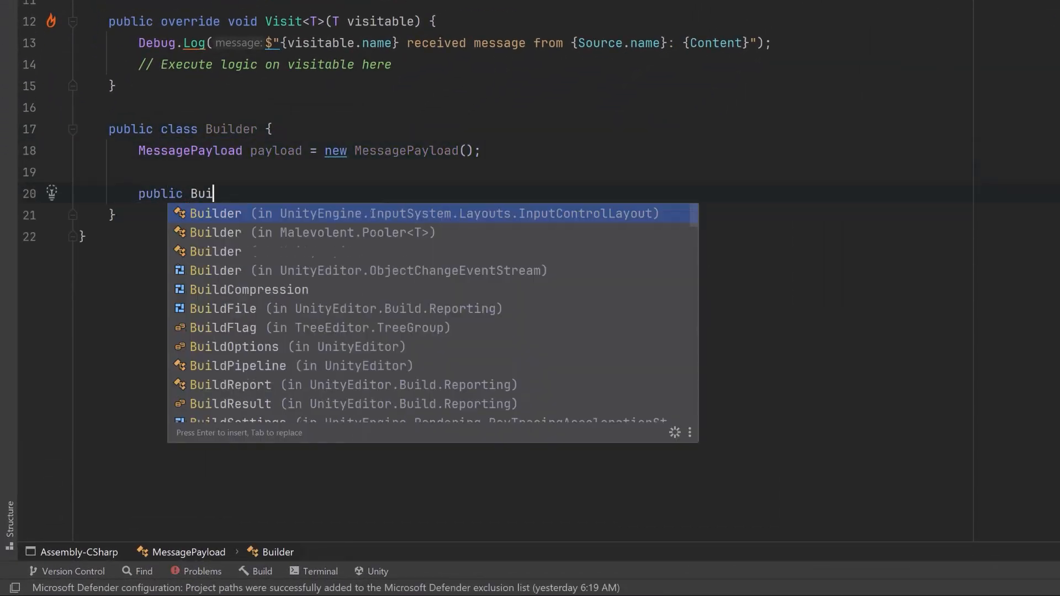
text(lder(Agent)
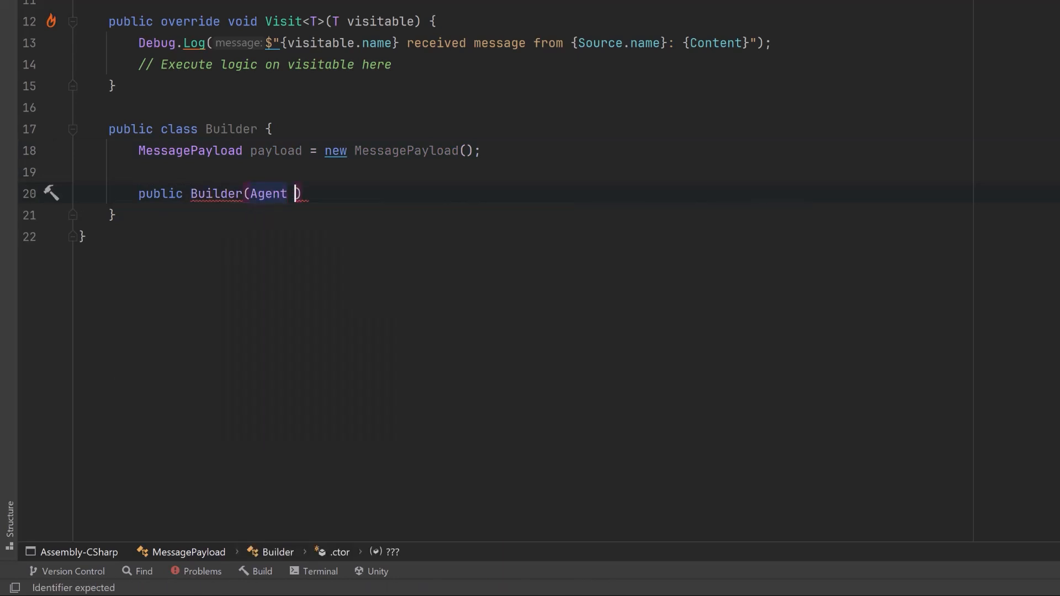
text(source) => payload.Source = source;)
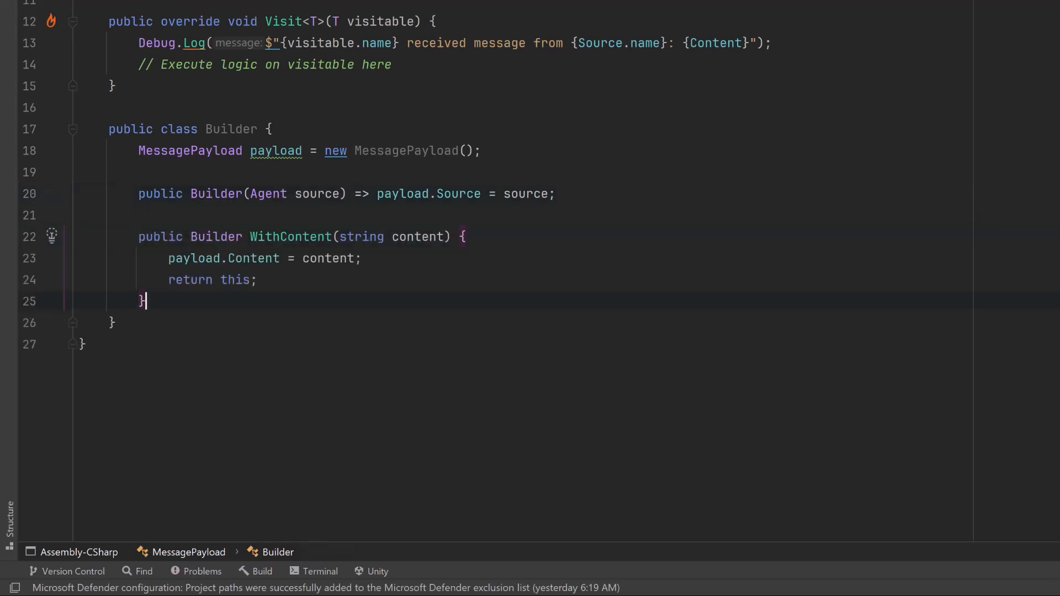
text(public MessagePayload Build() => payload;)
text(private)
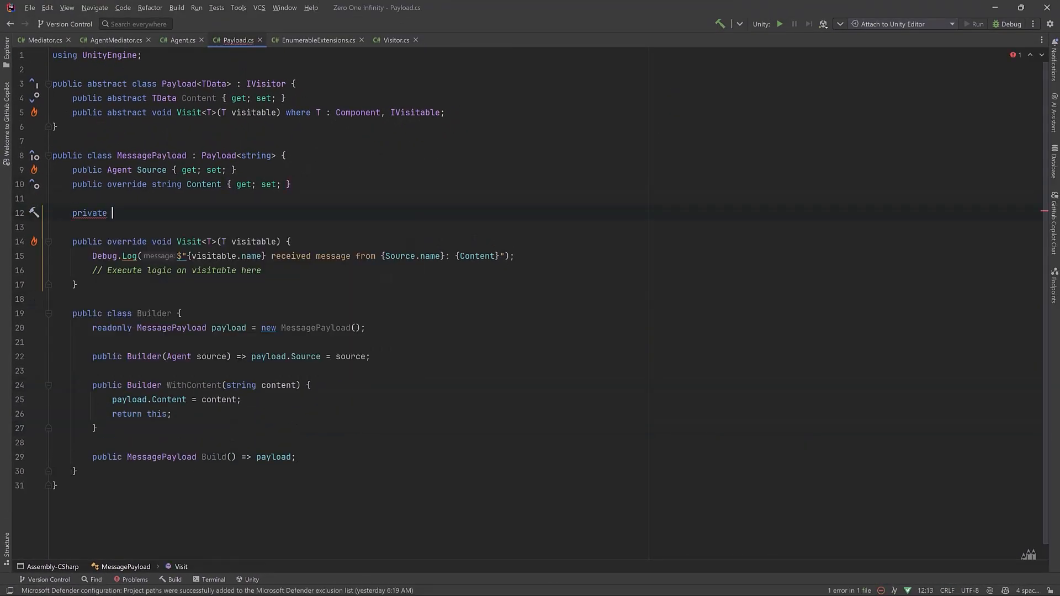
Step: Add a private MessagePayload() {} constructor so payloads are made via the Builder
text(MessagePayload() {})
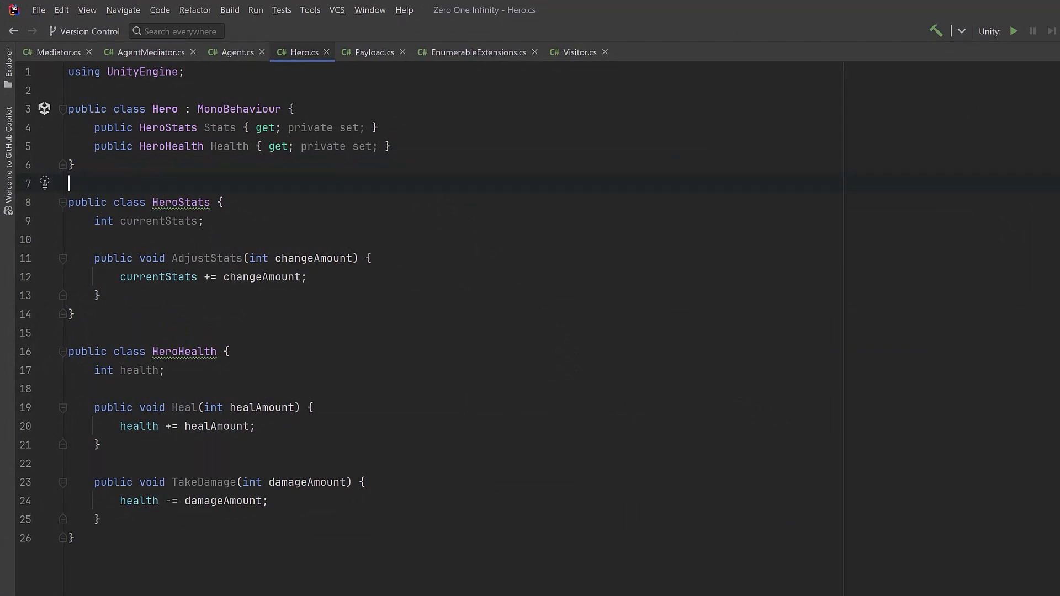
Step: Write Law of Demeter comments under Hero, reworded as an 'occasionally useful suggestion'
text(// d)
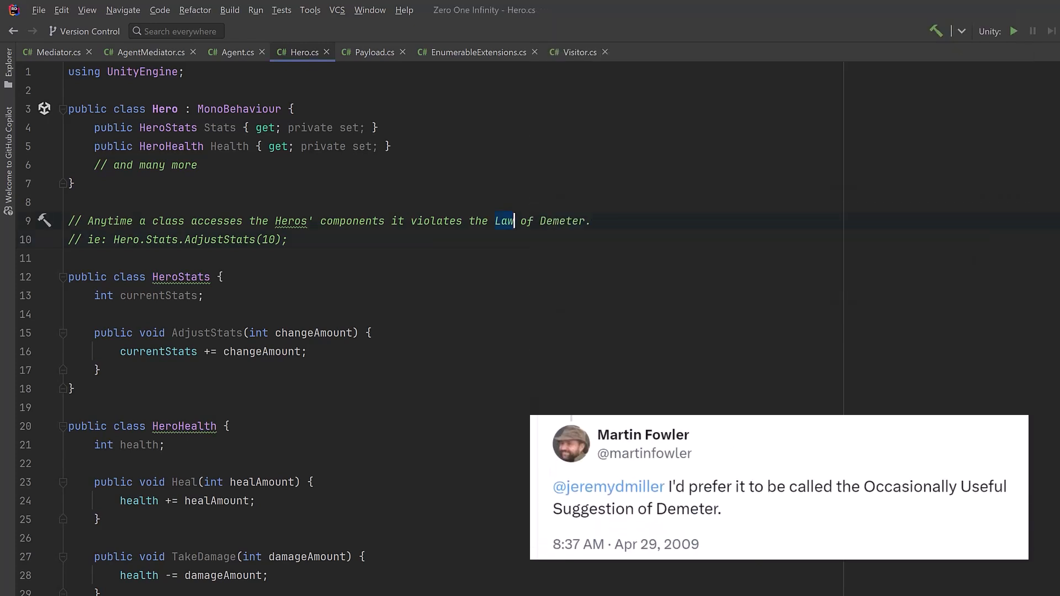
text(occasionally useful)
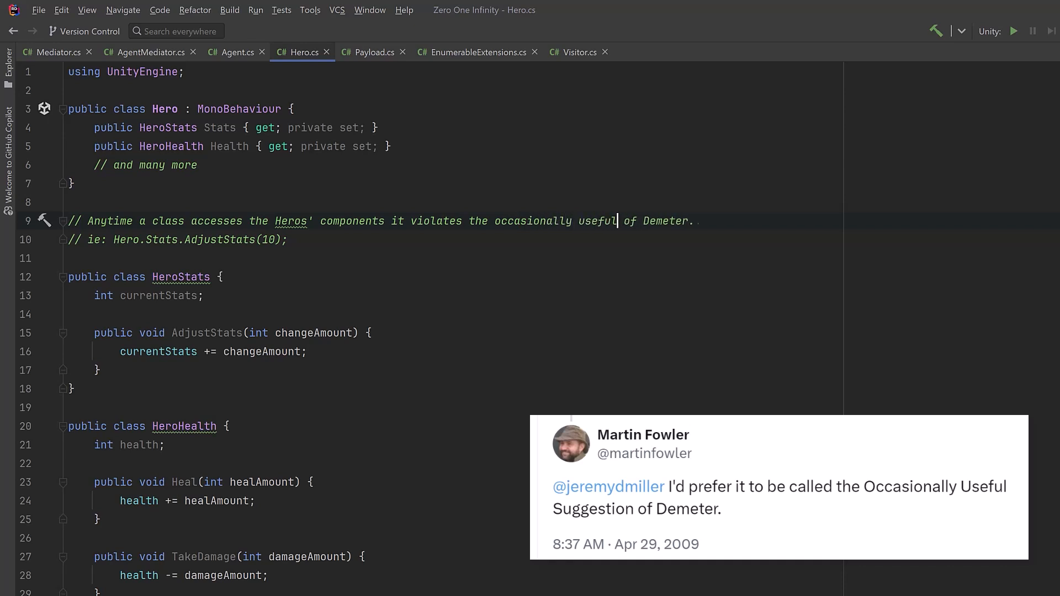
text(suggestio)
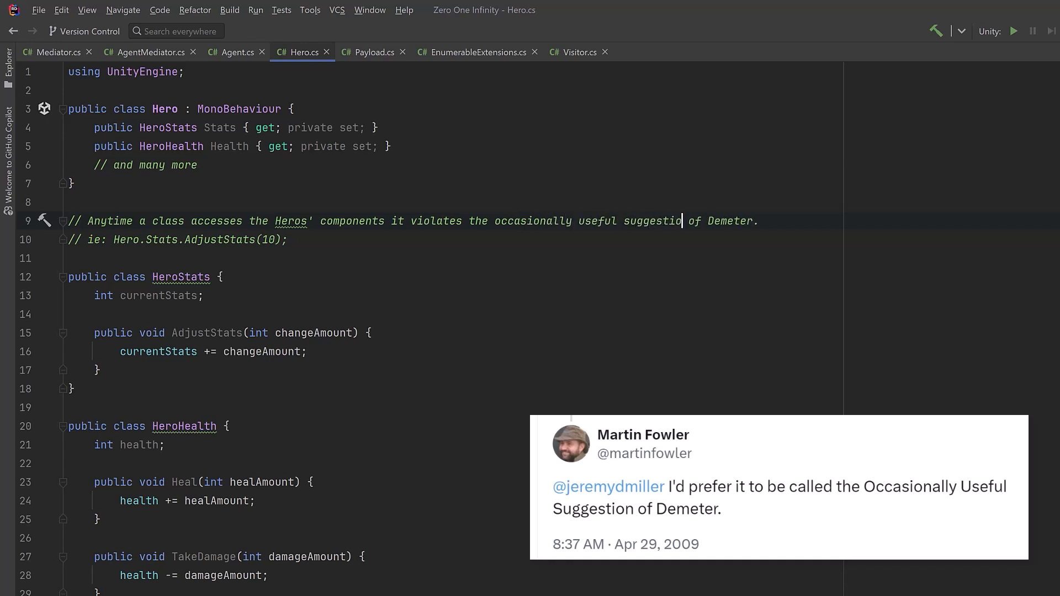
text(n)
text(public class HeroMediator {})
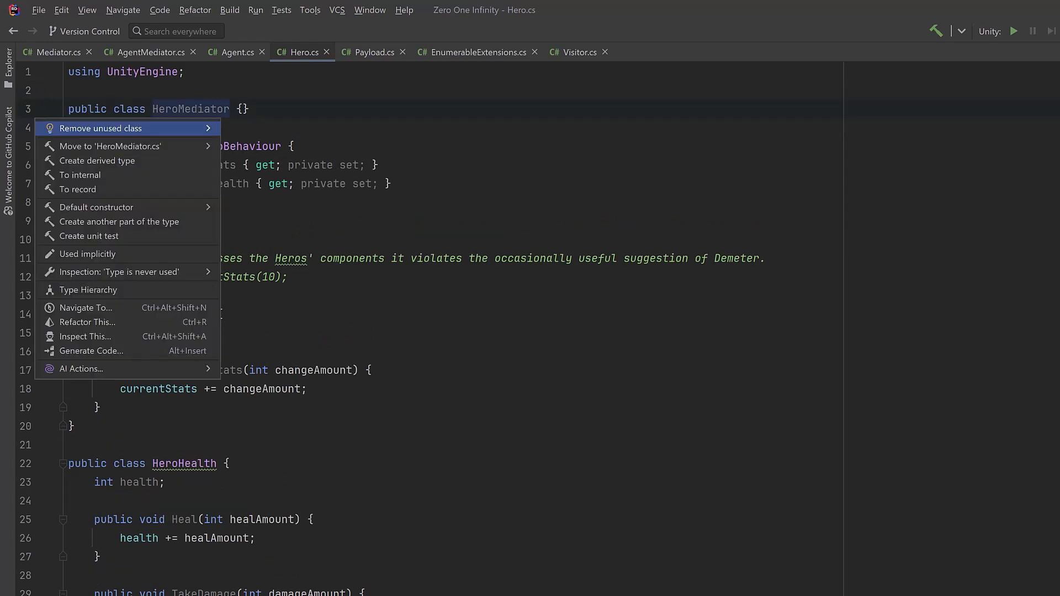
Step: Move HeroMediator to its own HeroMediator.cs with ChangeStats, Heal and Damage, then return to Hero.cs
click(111, 145)
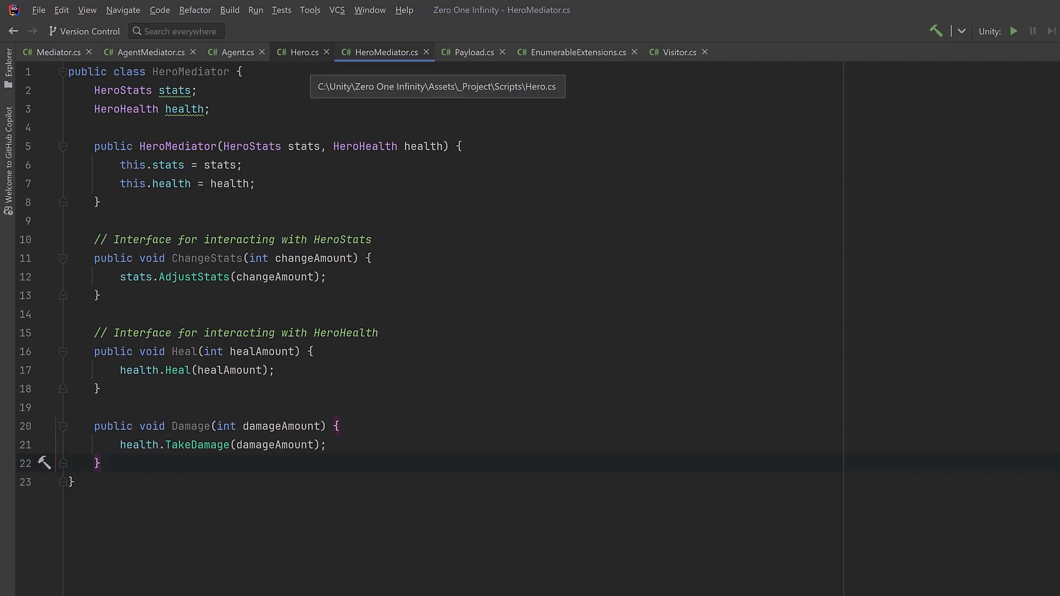
click(304, 52)
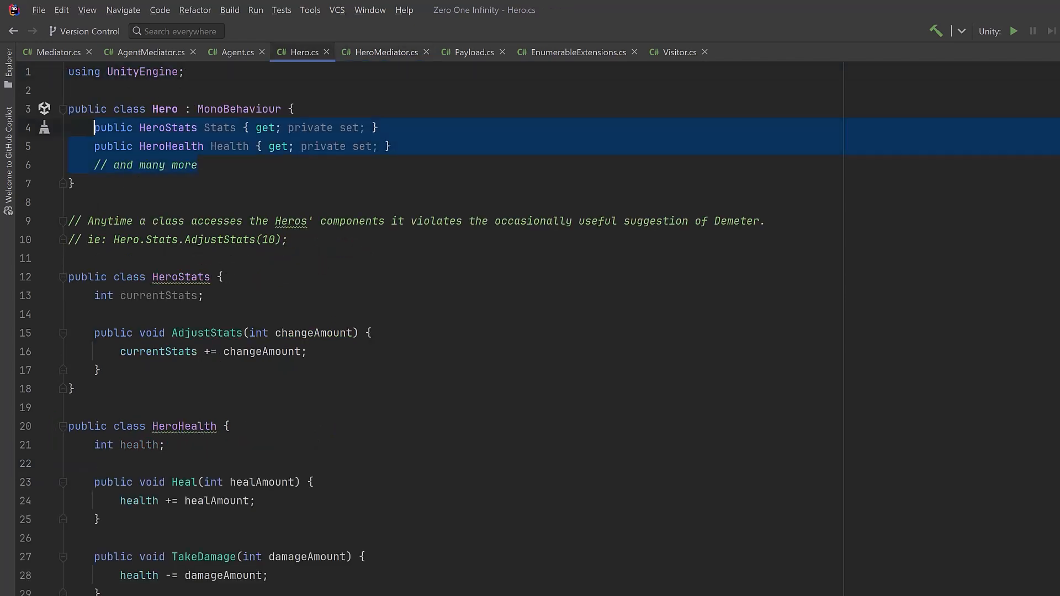
Step: Create stats, health and mediator in Awake and call ServiceLocator.Global.Register(mediator = new HeroMediator(stats, health))
text(HeroStats stats;)
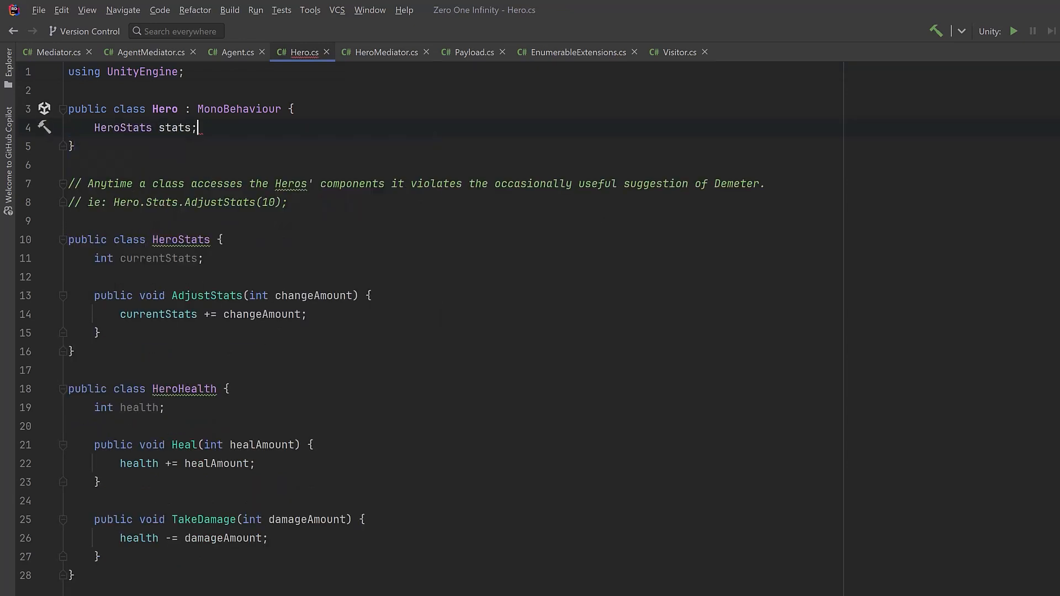
text(HeroHealth health;)
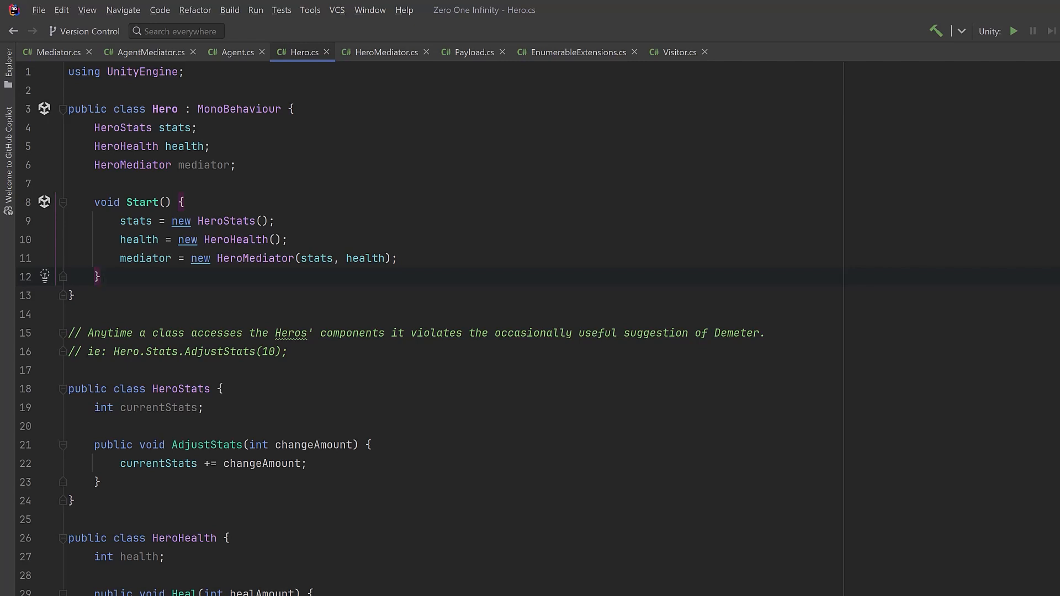
mouse_move(384, 52)
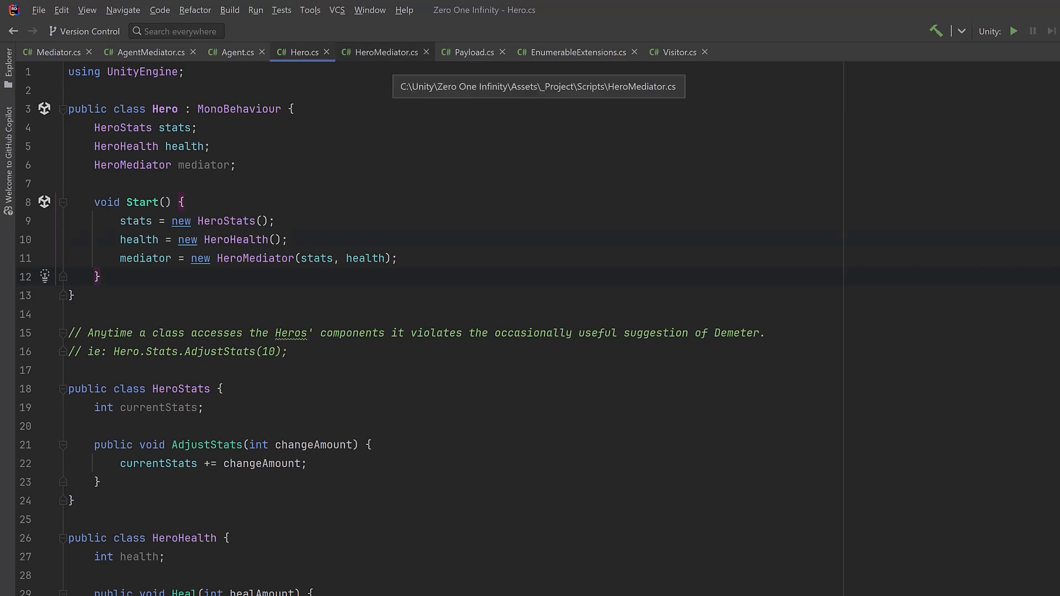
text(ServiceLocator.Global)
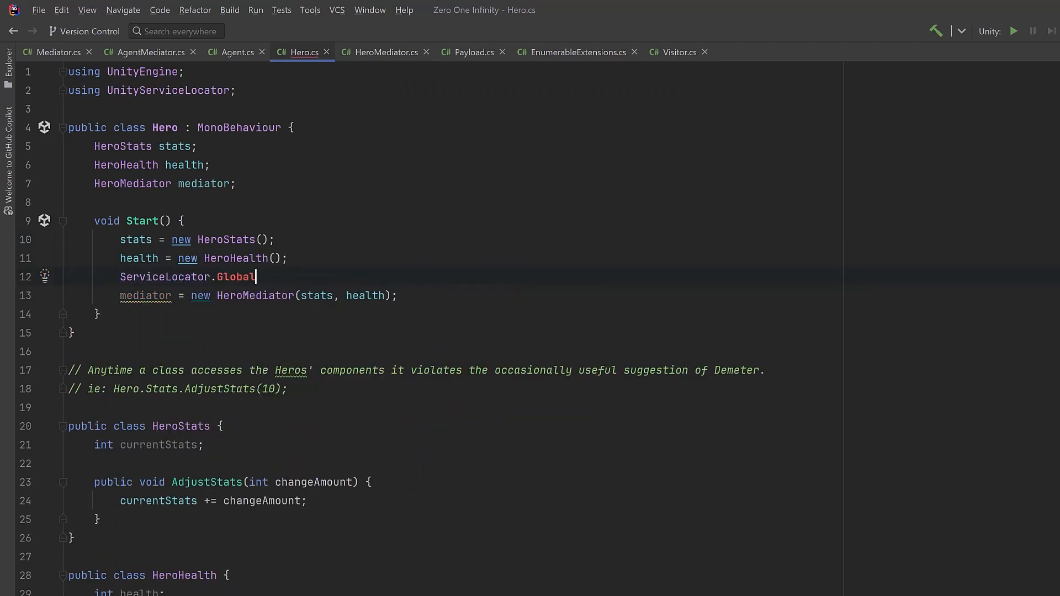
text(.Register(mediator = new HeroMediator(stats, health));)
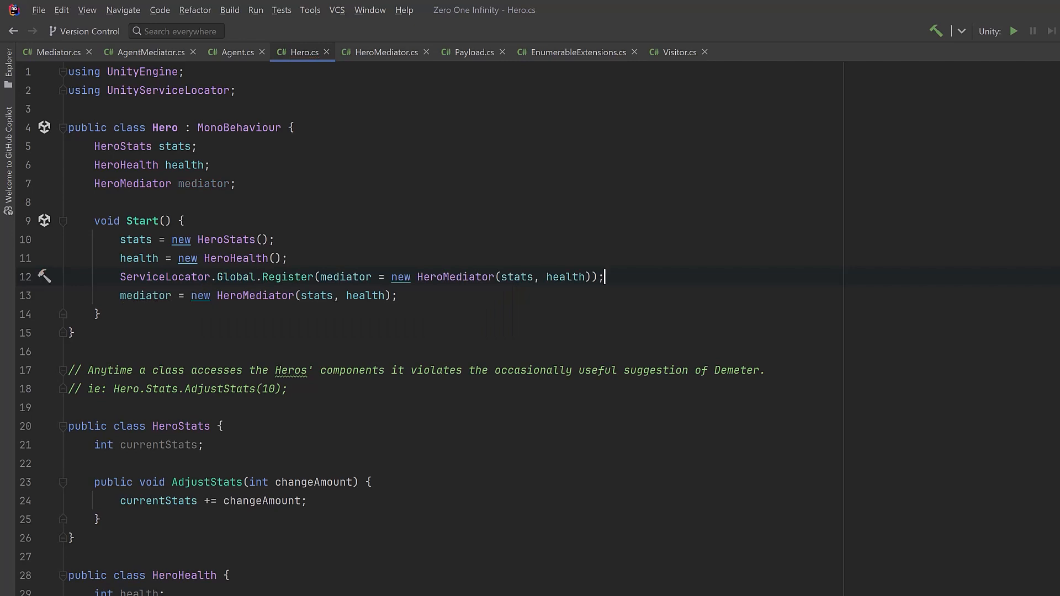
key(Delete)
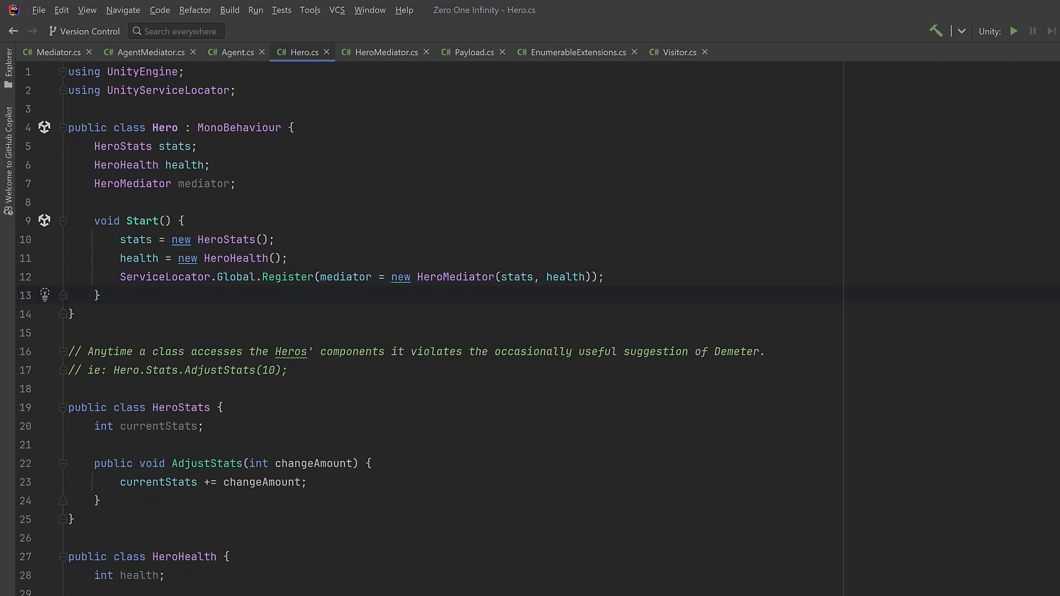
text(Awa)
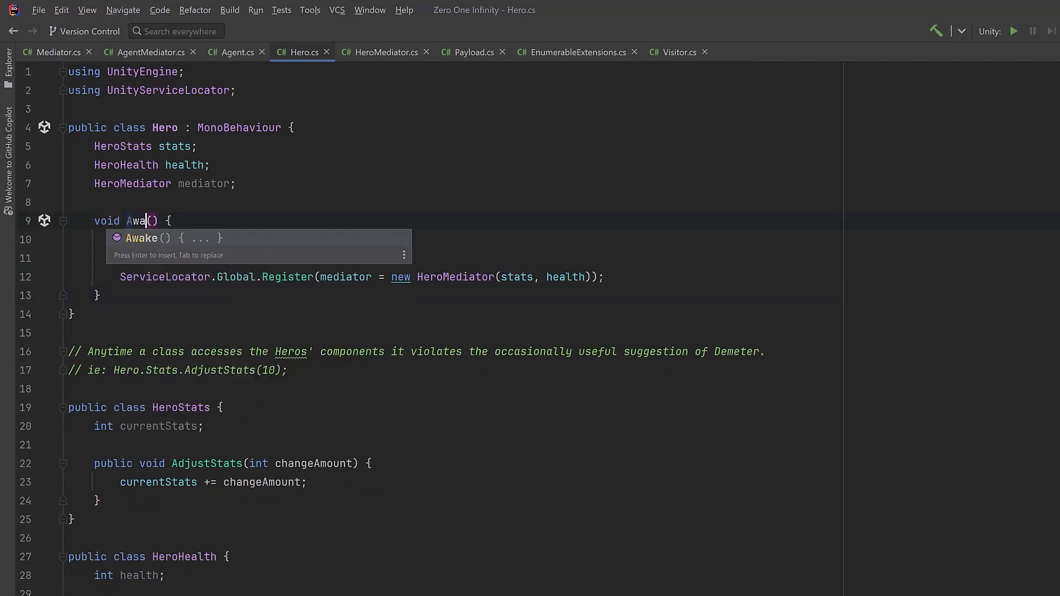